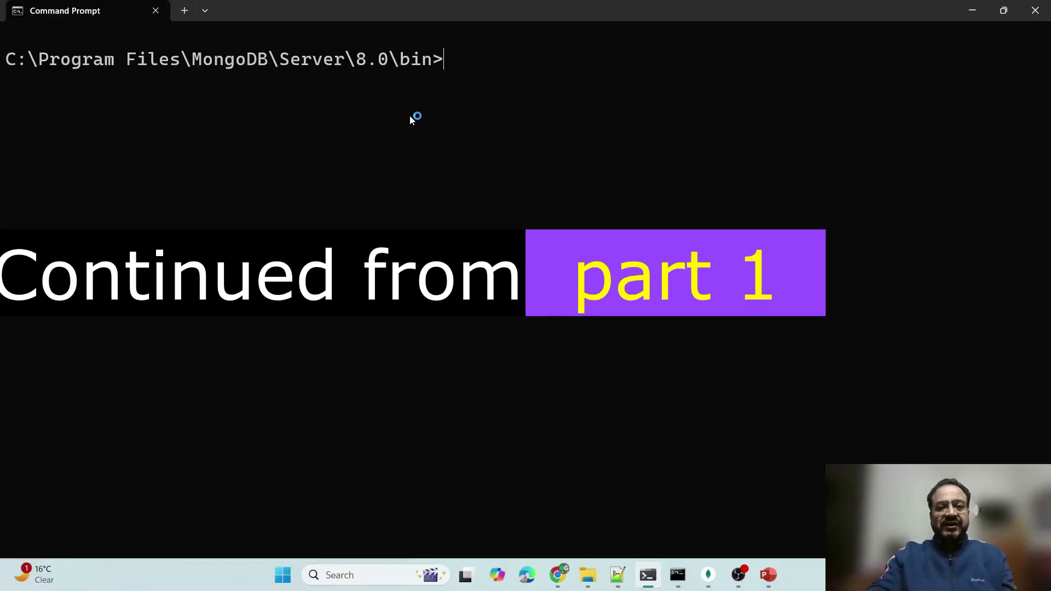
Clear the screen and launch mongod with --dbpath "E:\mongo-tut" as the data folder.
text(cls)
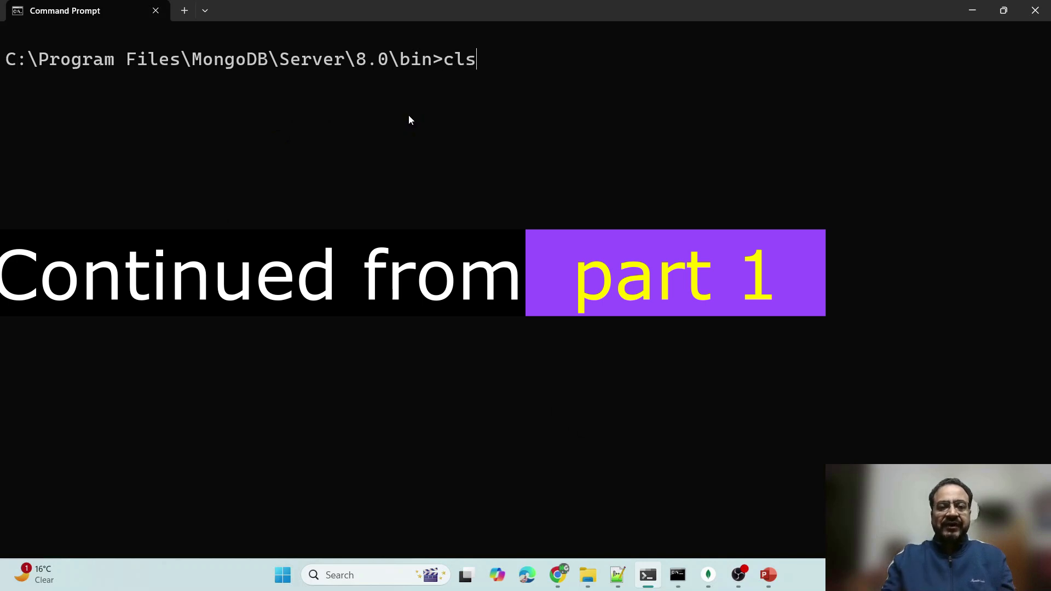
text(mongod --dbpath "E:\mongo-tut")
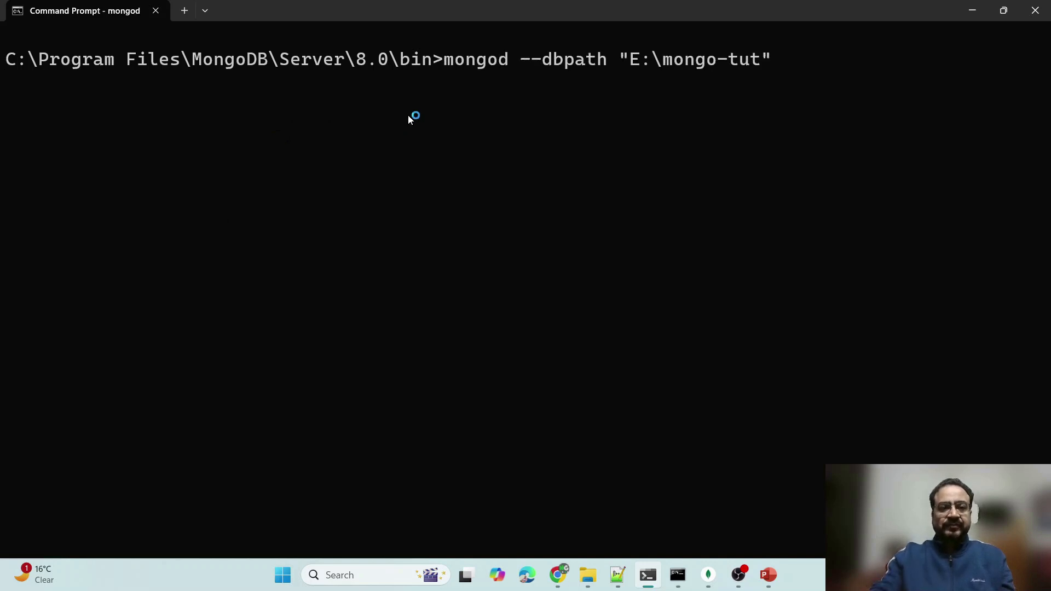
mouse_move(467, 148)
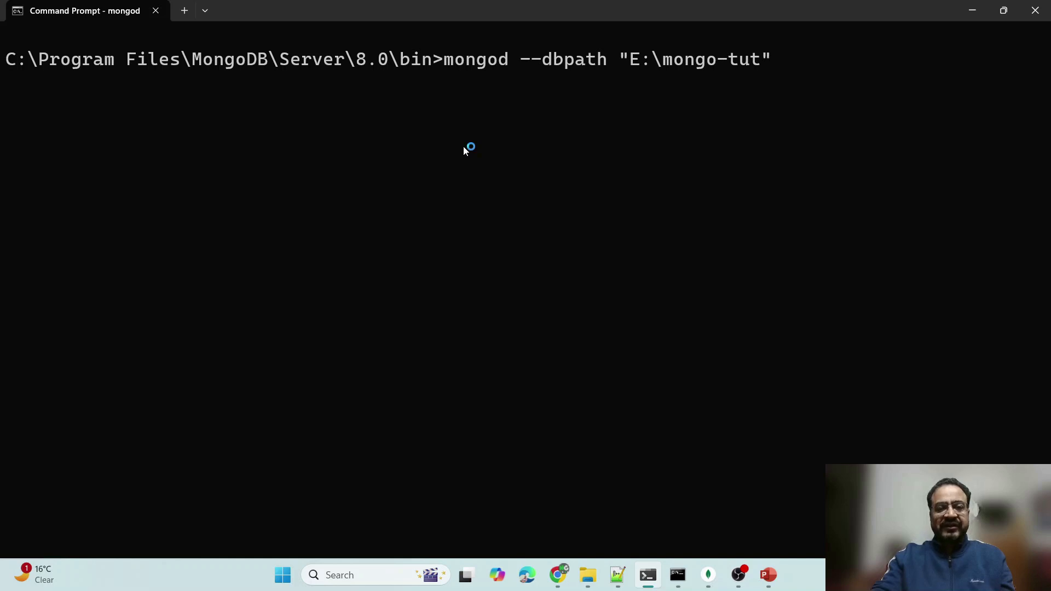
key(enter)
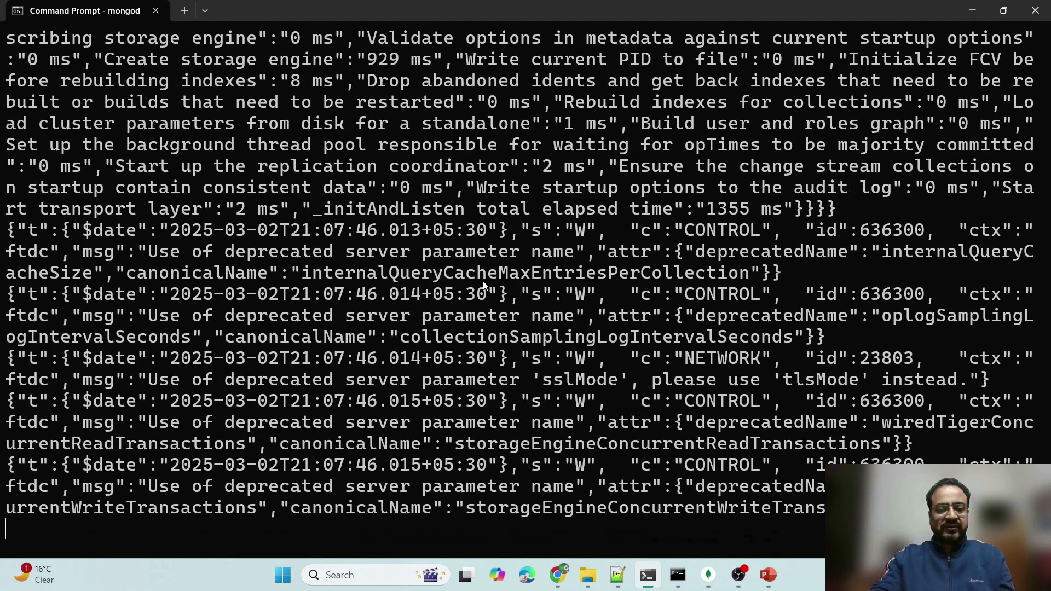
mouse_move(643, 517)
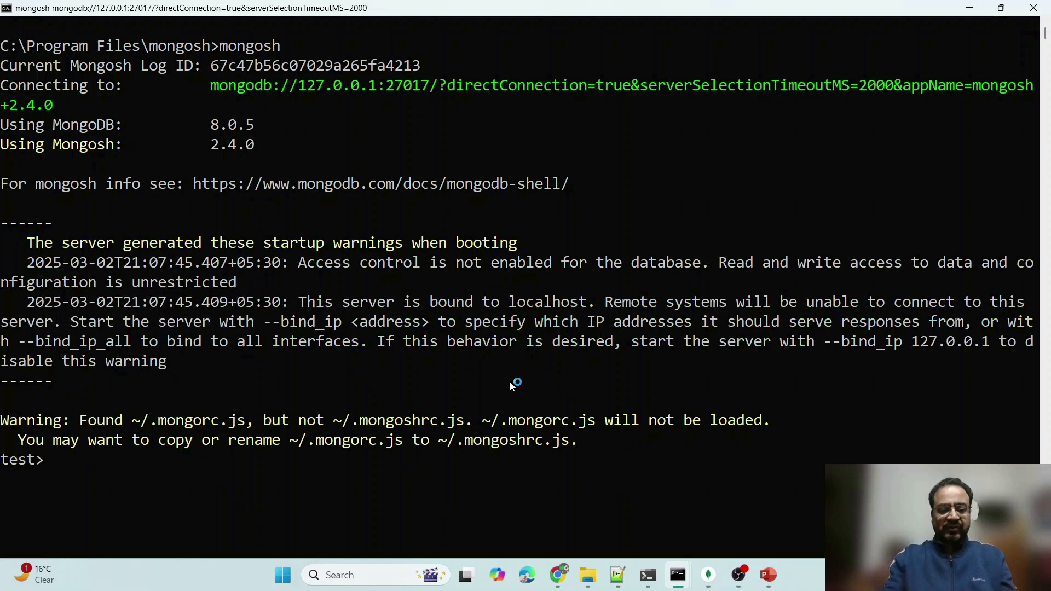
Run show dbs in mongosh to list the local databases.
text(show dbs)
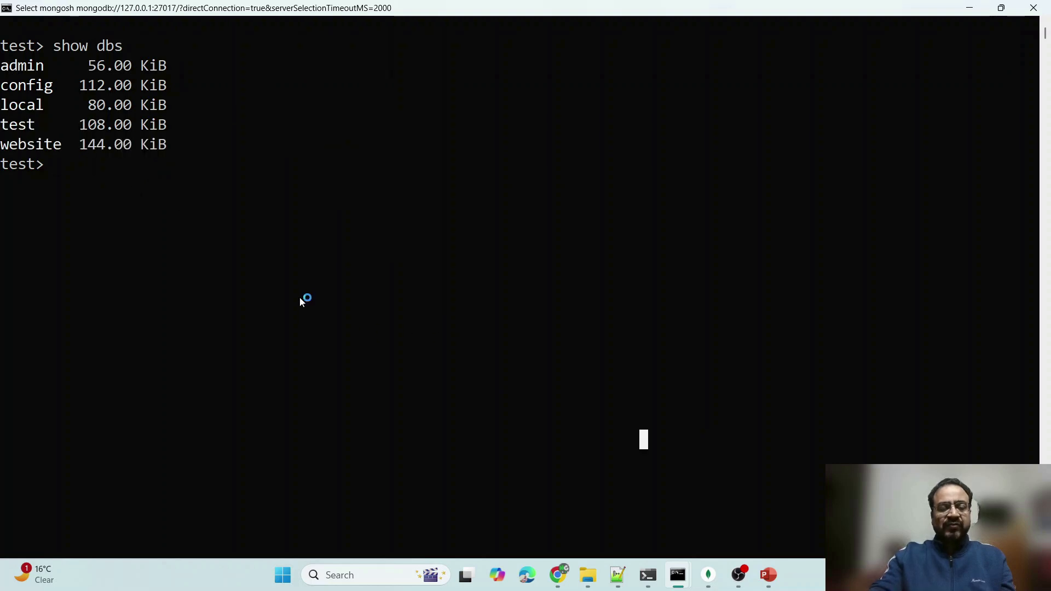
mouse_move(300, 302)
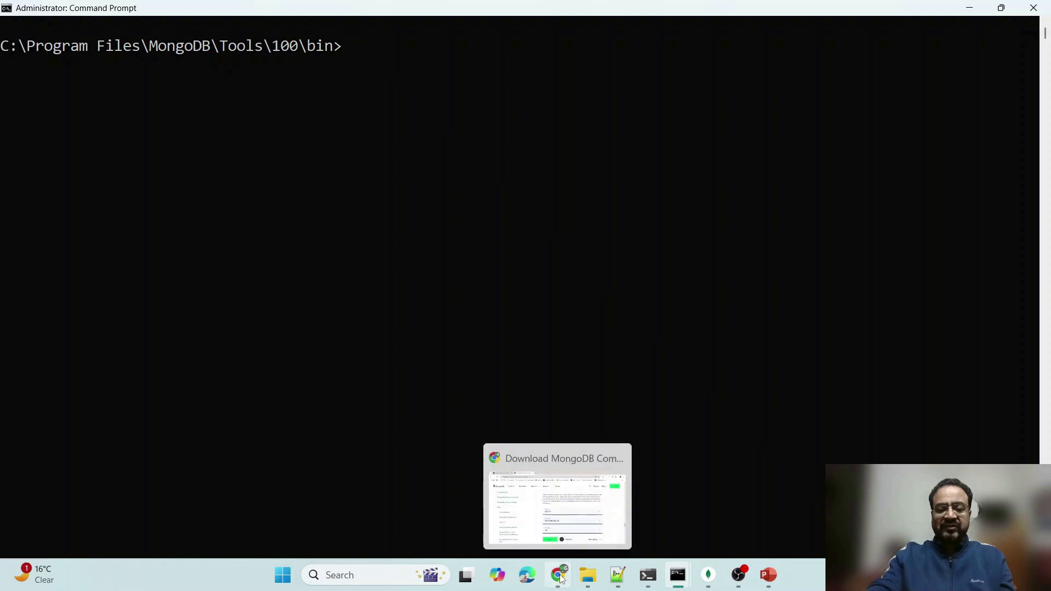
Search for mongodb tools in a new browser tab and reach the Database Tools download page.
click(558, 574)
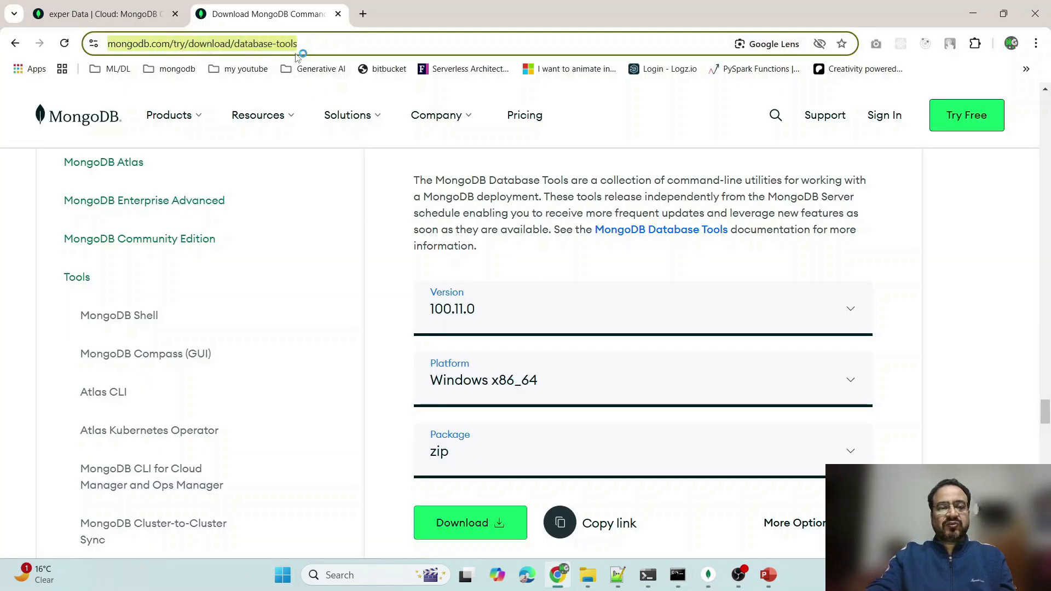
click(362, 13)
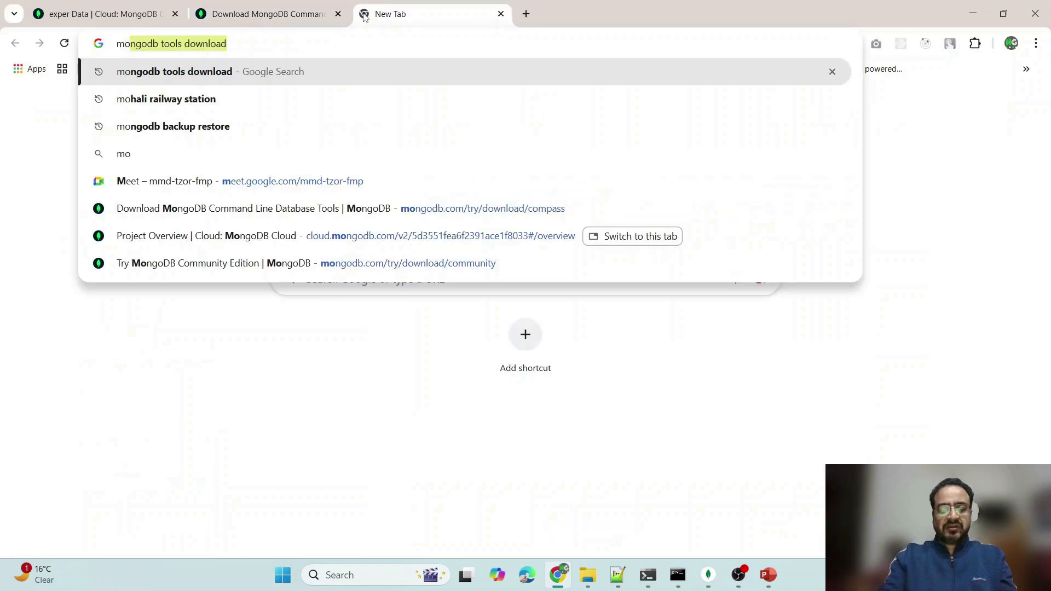
text(mognodb)
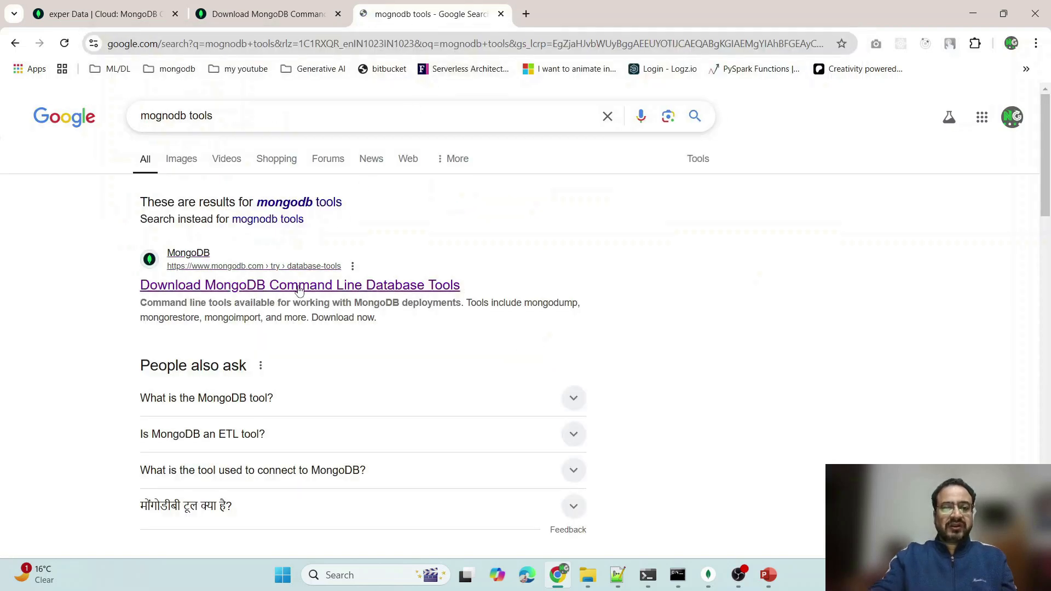
click(300, 284)
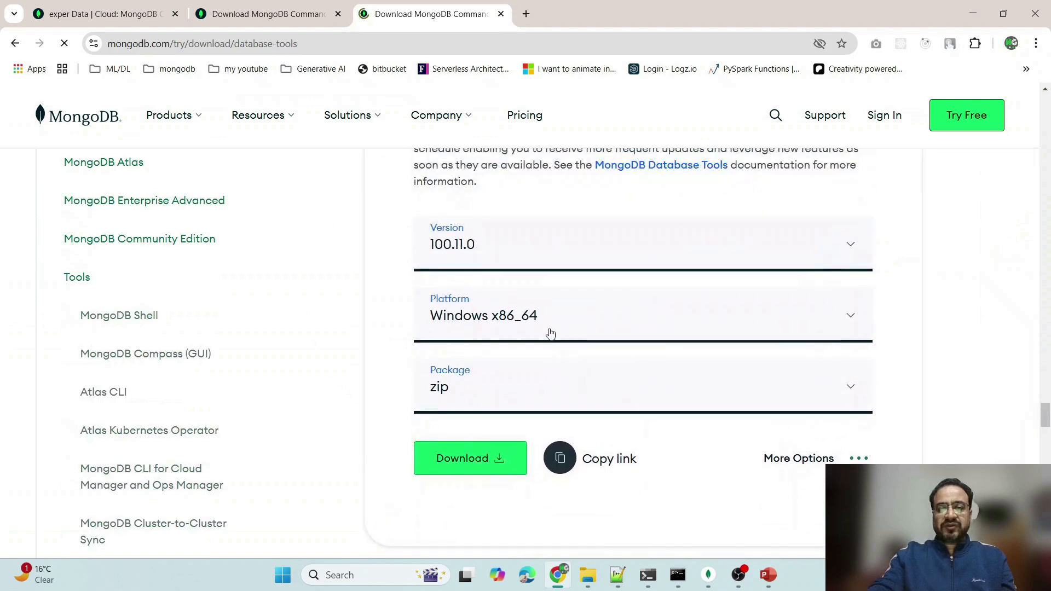
Confirm the package format stays zip for Windows x86_64, then close the duplicate download tab.
click(643, 315)
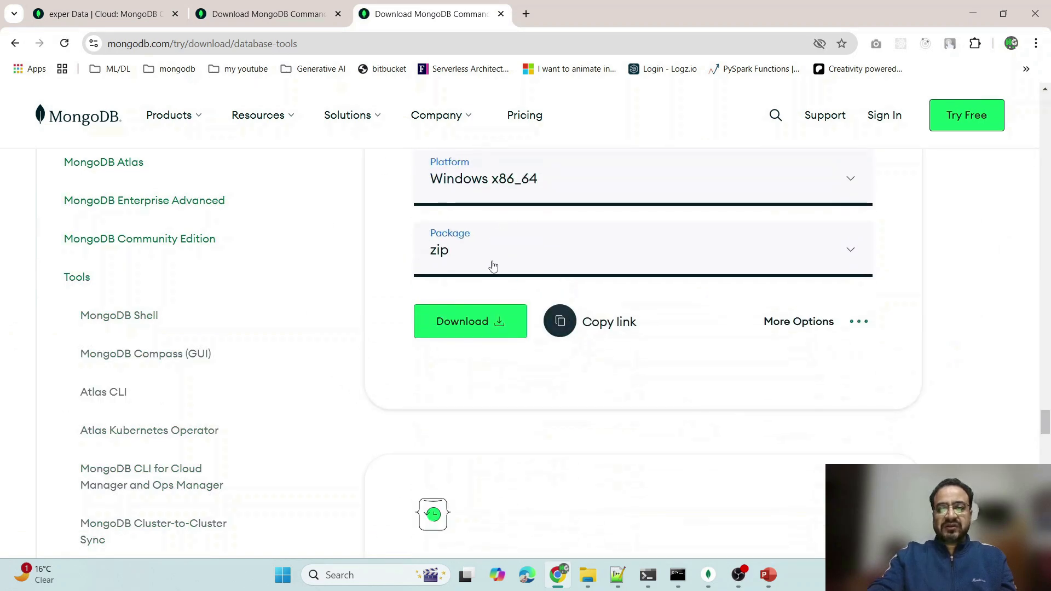
click(642, 249)
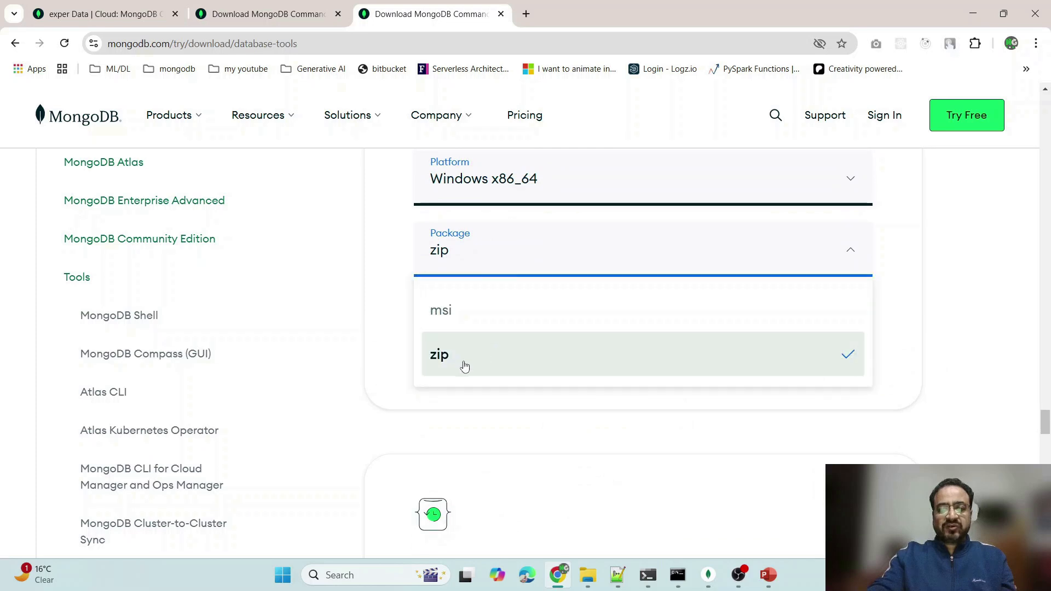
click(439, 354)
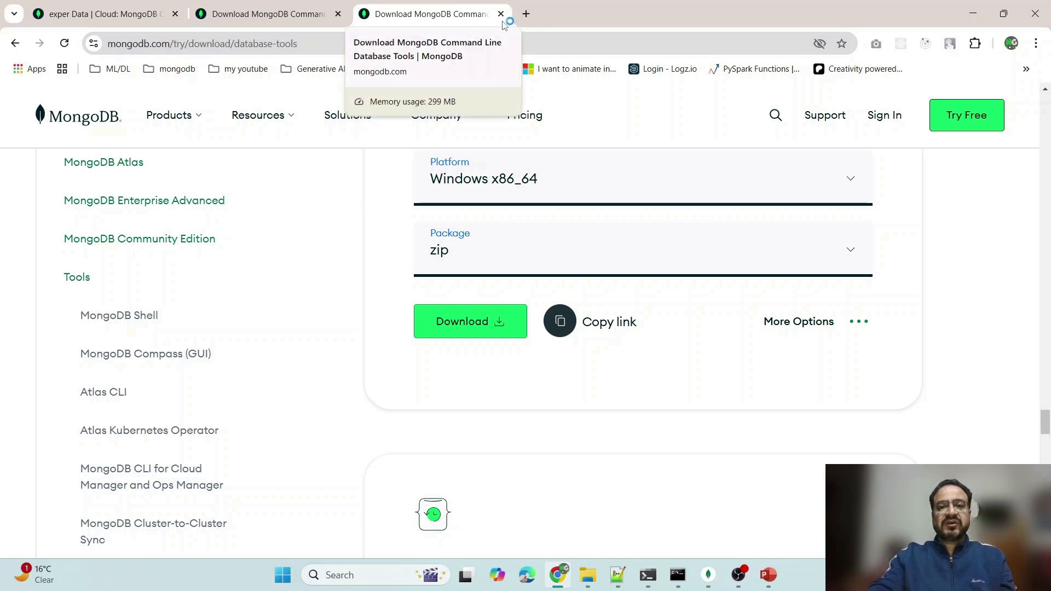
mouse_move(980, 257)
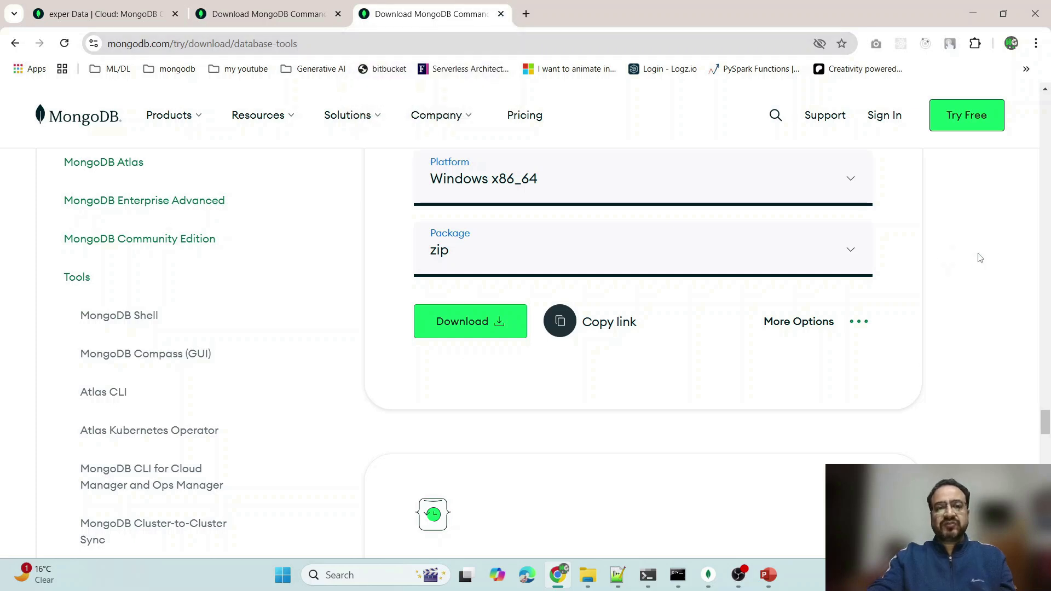
mouse_move(976, 258)
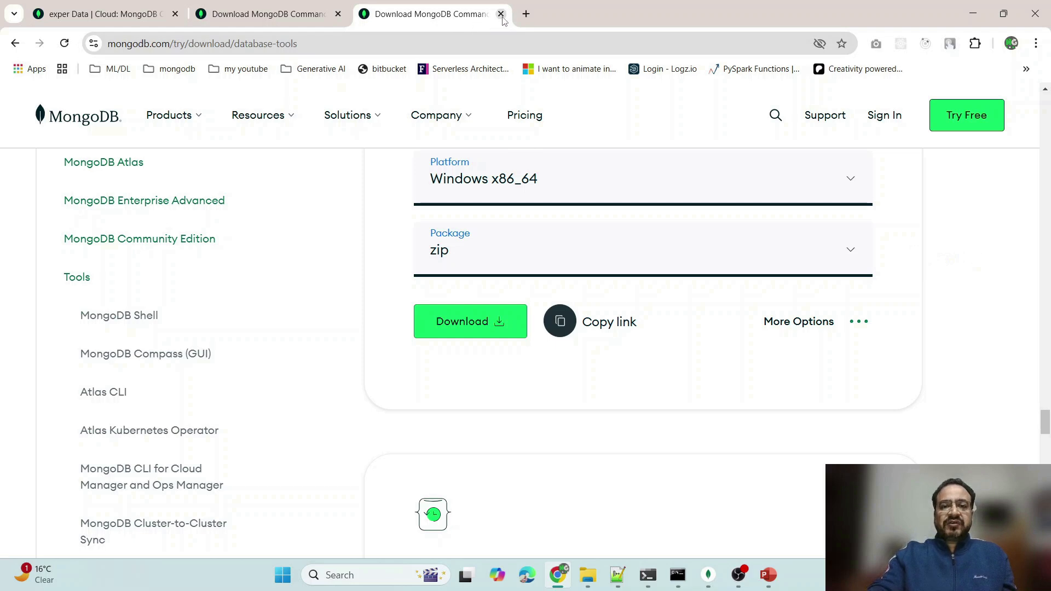
click(501, 13)
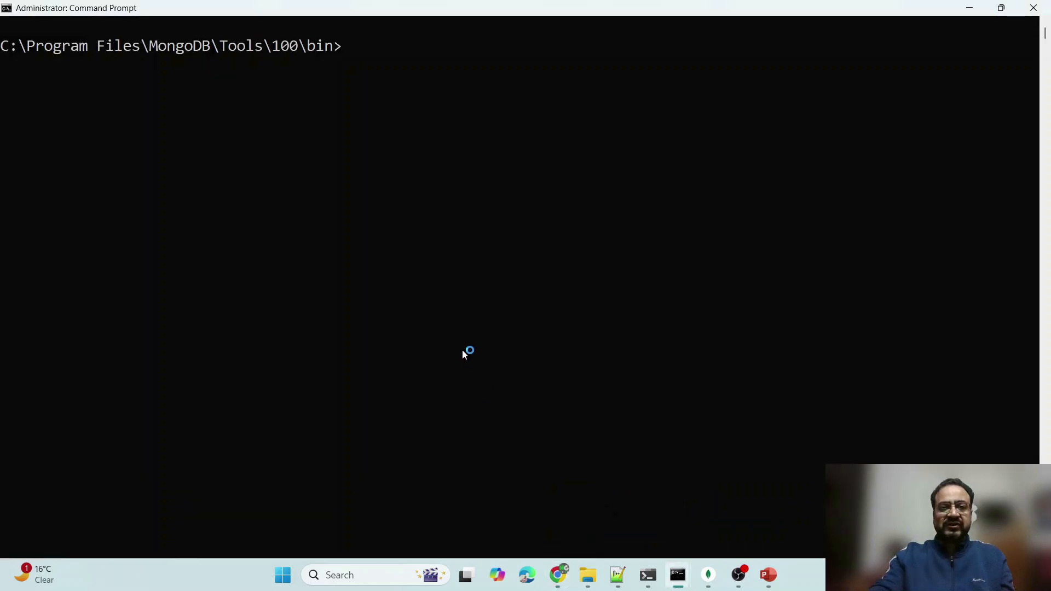
Enter the mongodump command at the Tools bin prompt to dump all local databases.
text(mongo)
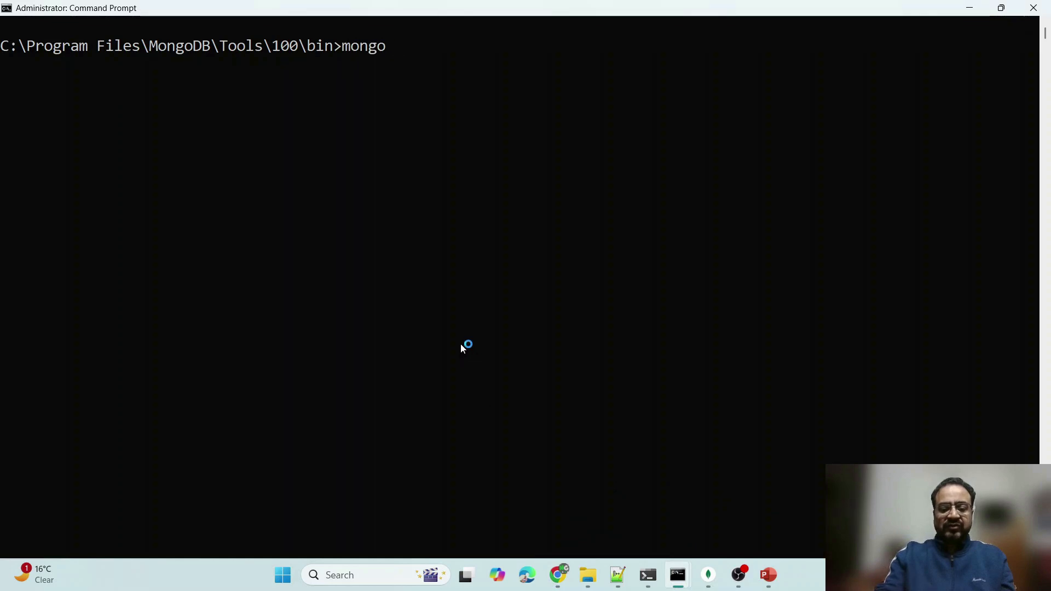
text(dump)
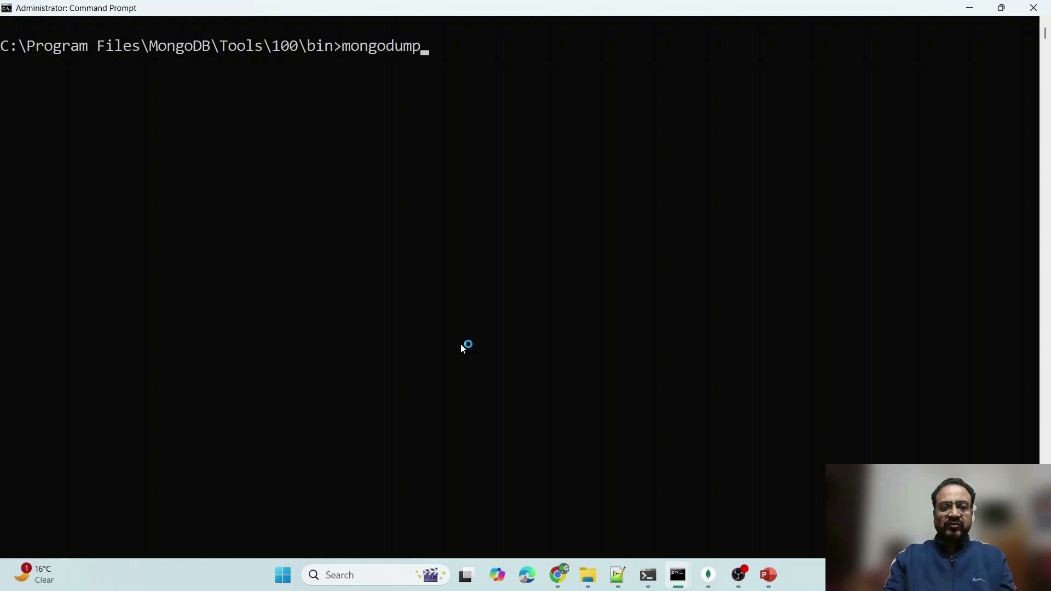
mouse_move(495, 376)
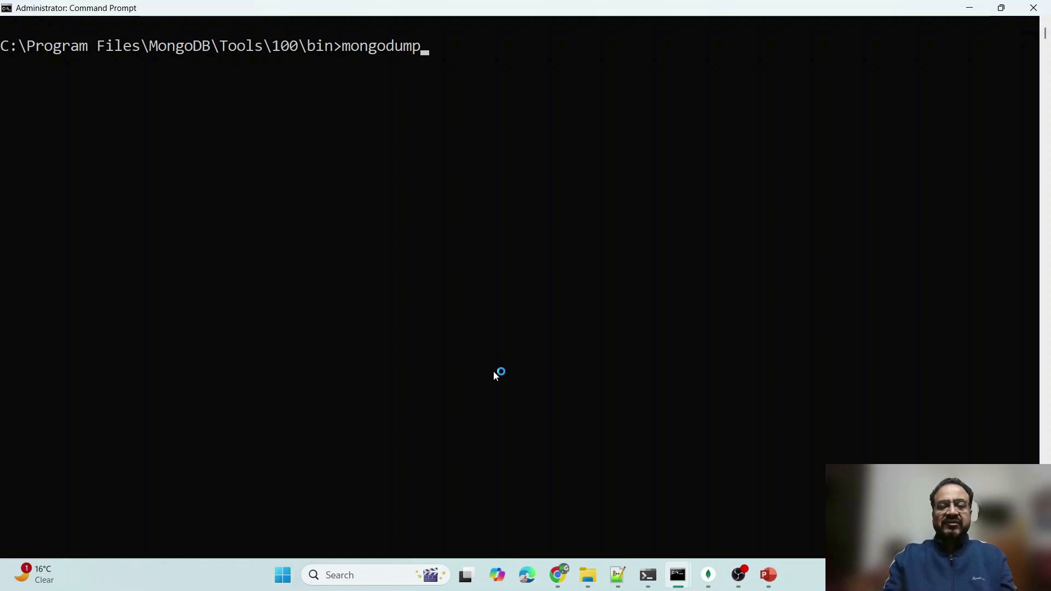
mouse_move(495, 375)
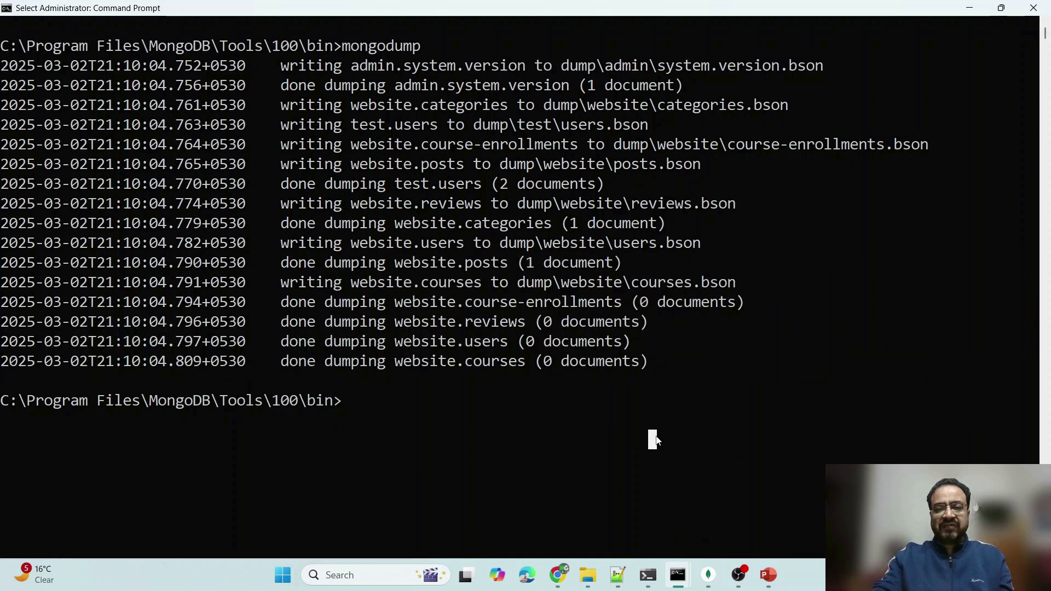
mouse_move(924, 379)
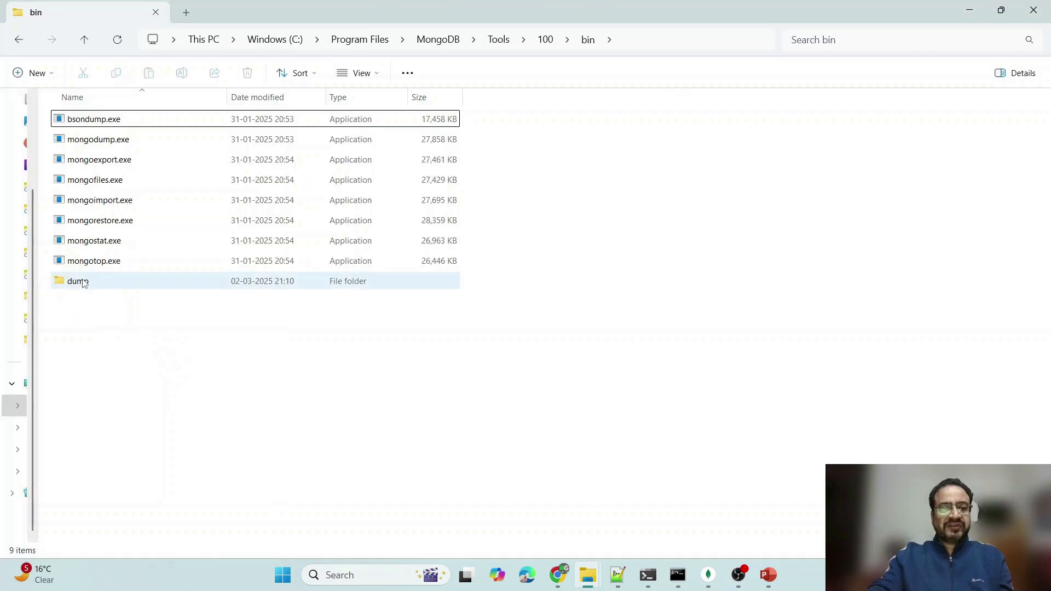
Browse into dump and its website subfolder, then return to the bin folder.
double_click(77, 281)
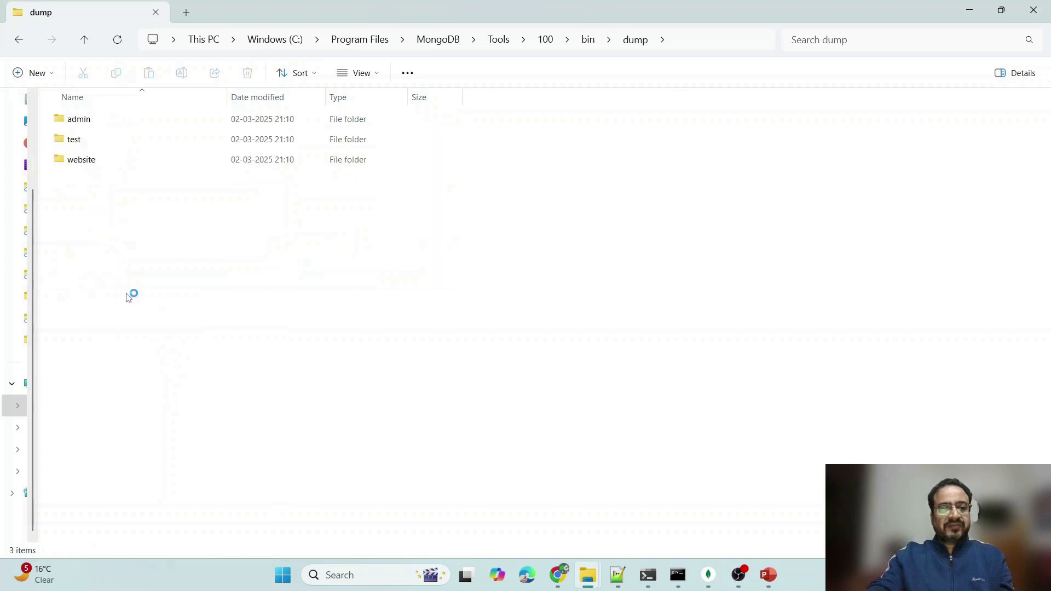
double_click(79, 118)
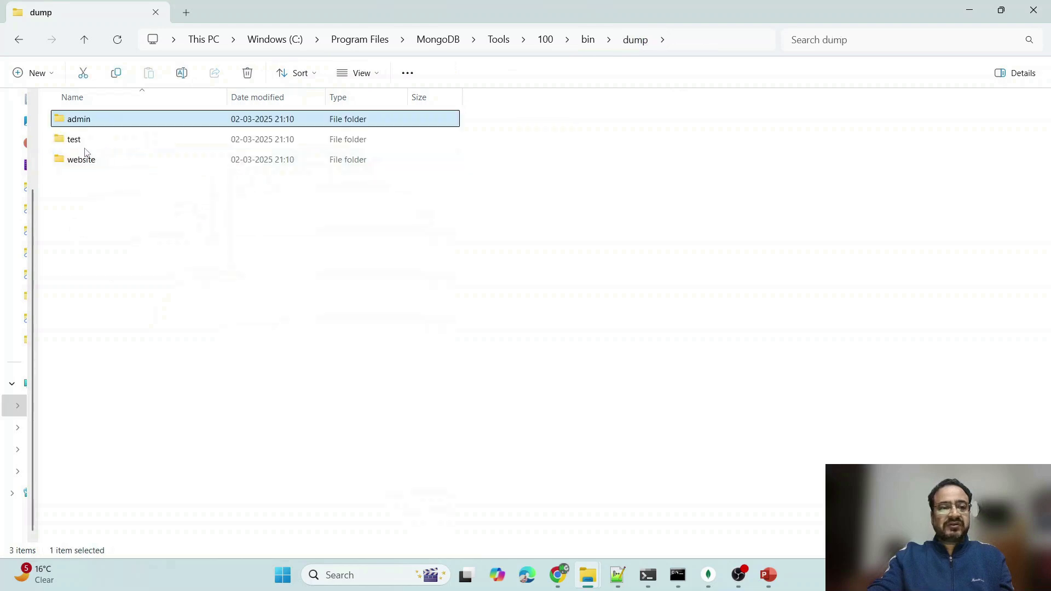
double_click(73, 139)
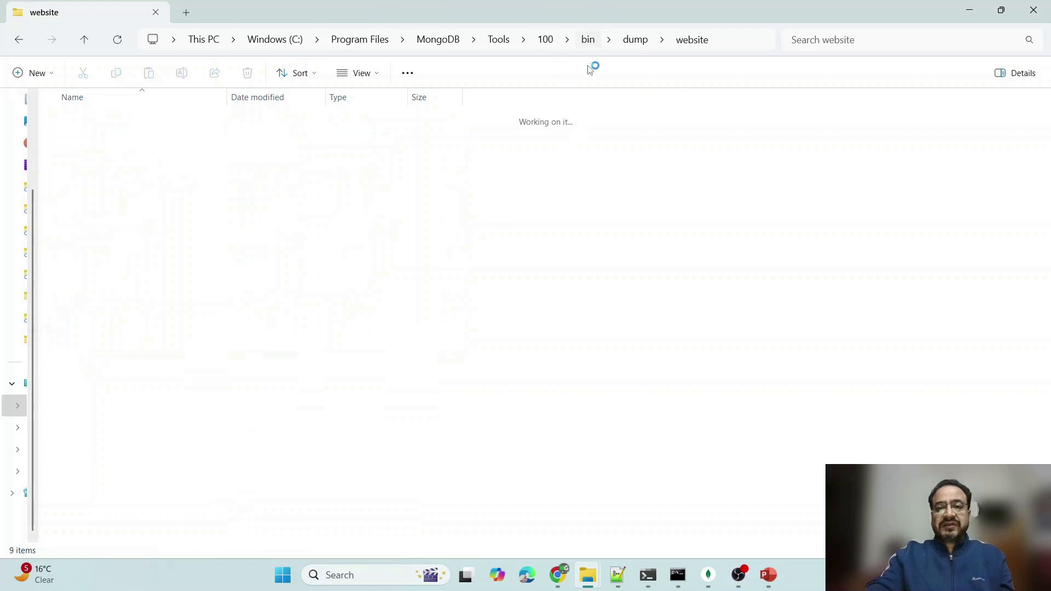
click(587, 39)
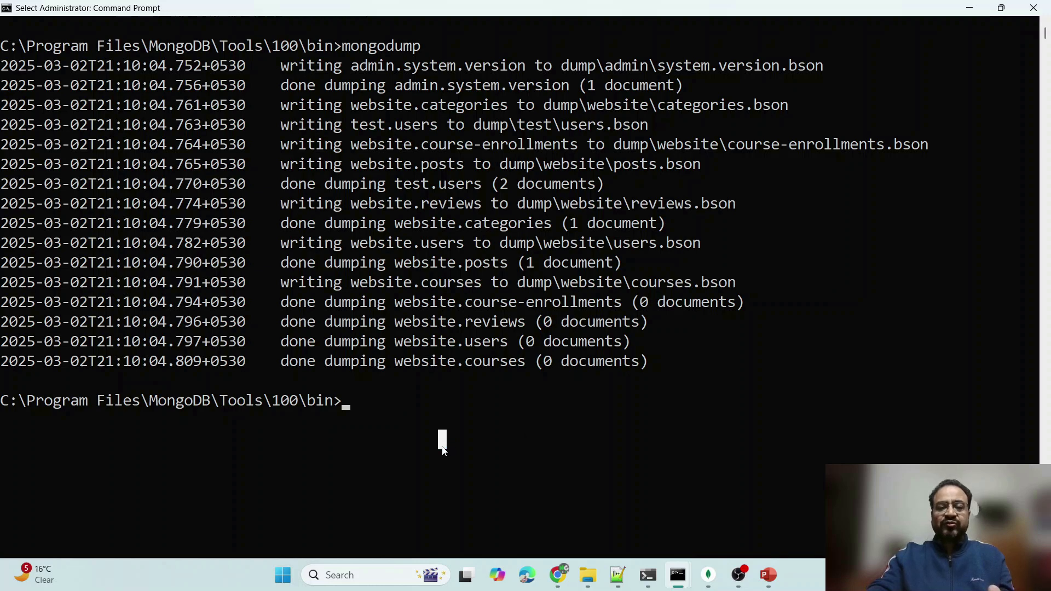
Run mongodump --out=E:\mongo-bkup --db=website and view the resulting website folder.
text(mongodump --out=E:\mongo-bkup --db=website)
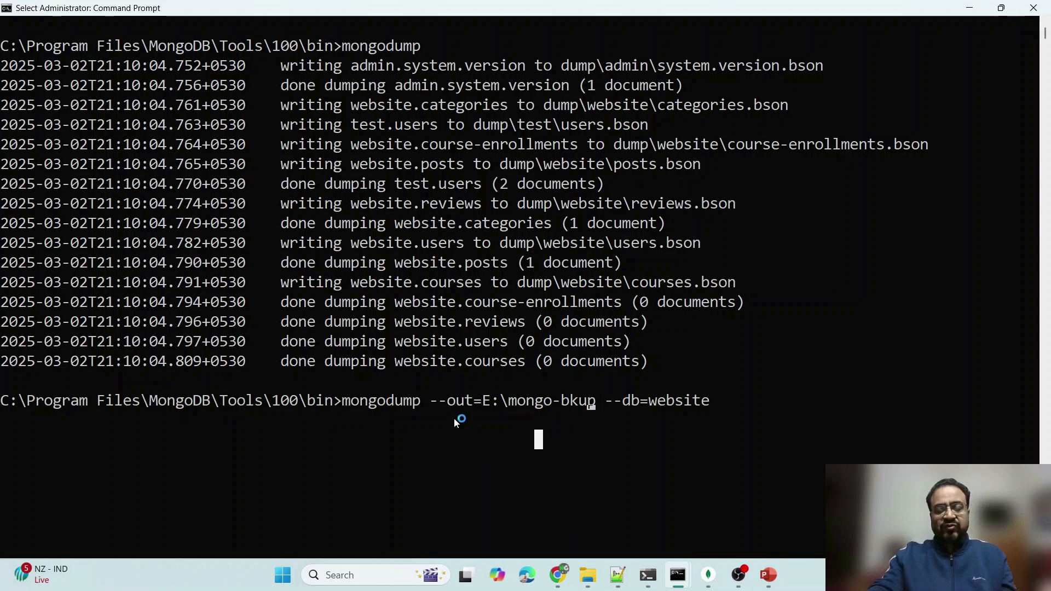
mouse_move(405, 416)
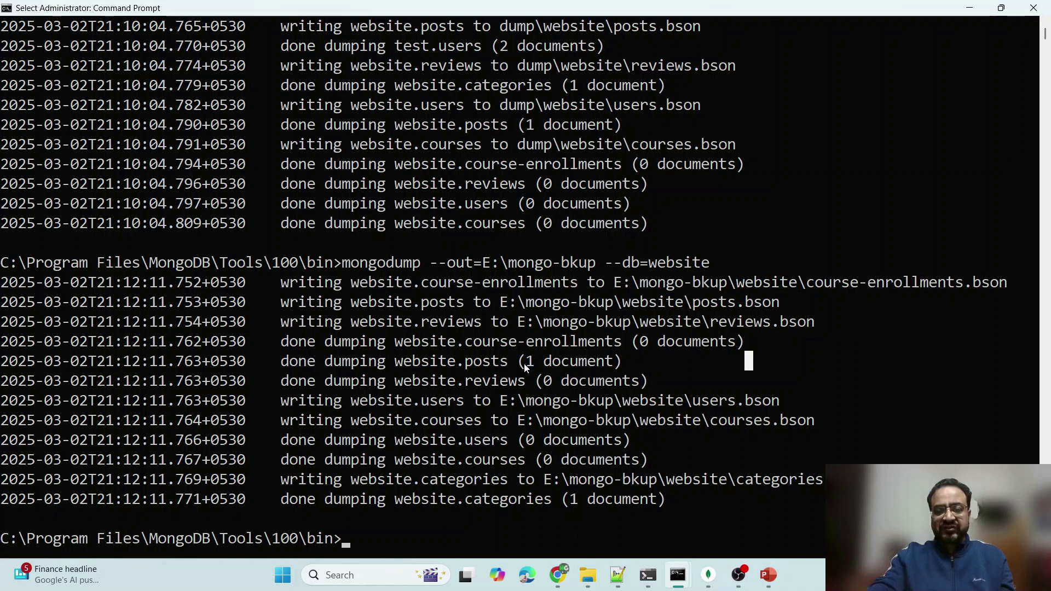
double_click(569, 360)
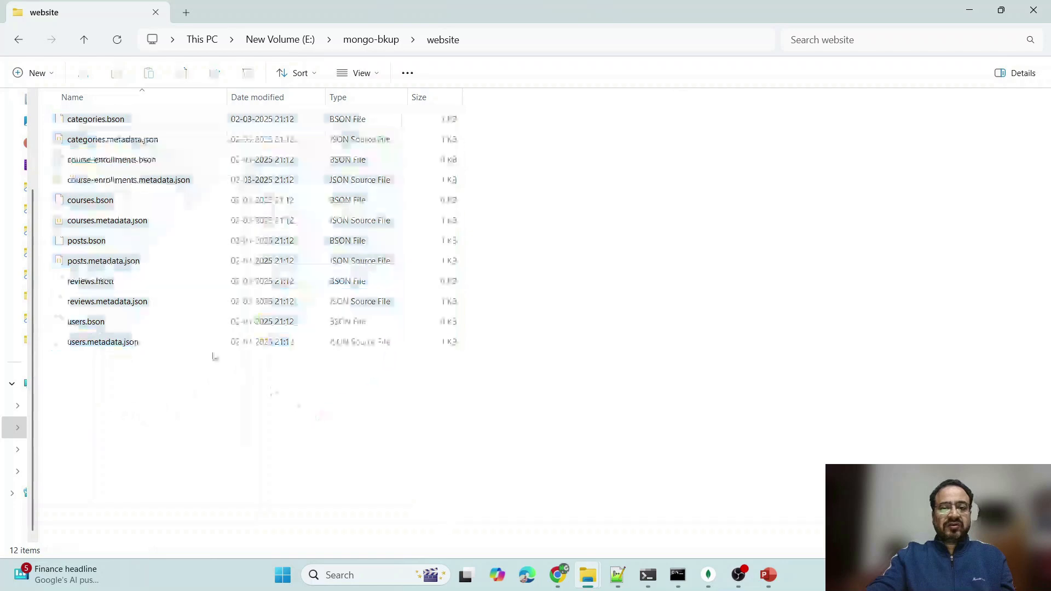
Return from File Explorer to the Command Prompt window.
click(112, 159)
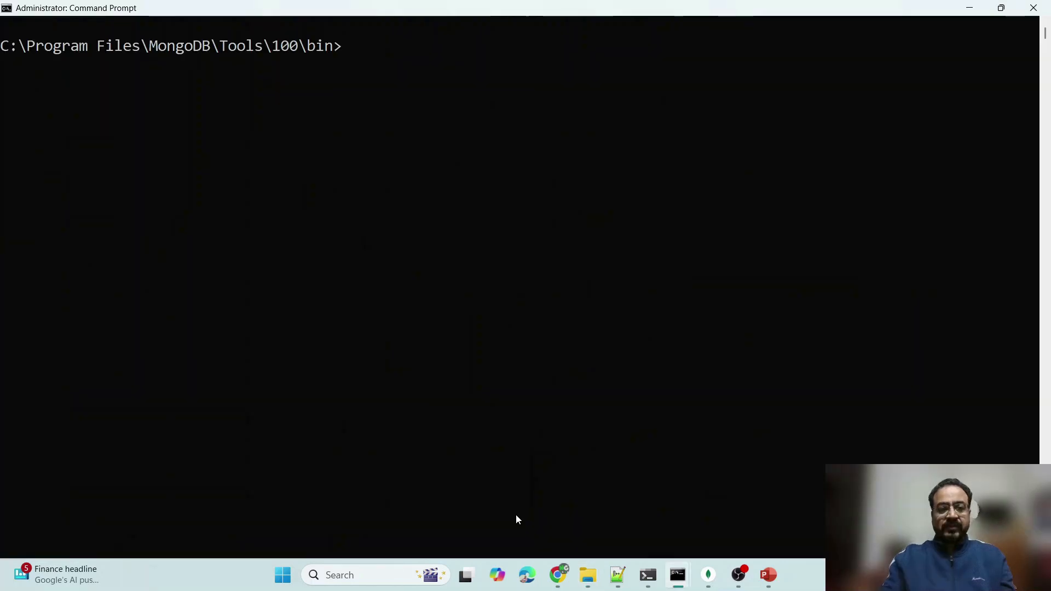
After a failed myCollection dump, run mongodump --out=E:\mongo-bkup1 --collection=categories --db=website.
text(mongodump --out=E:\mongo-bkup --collection=myCollection --db=website)
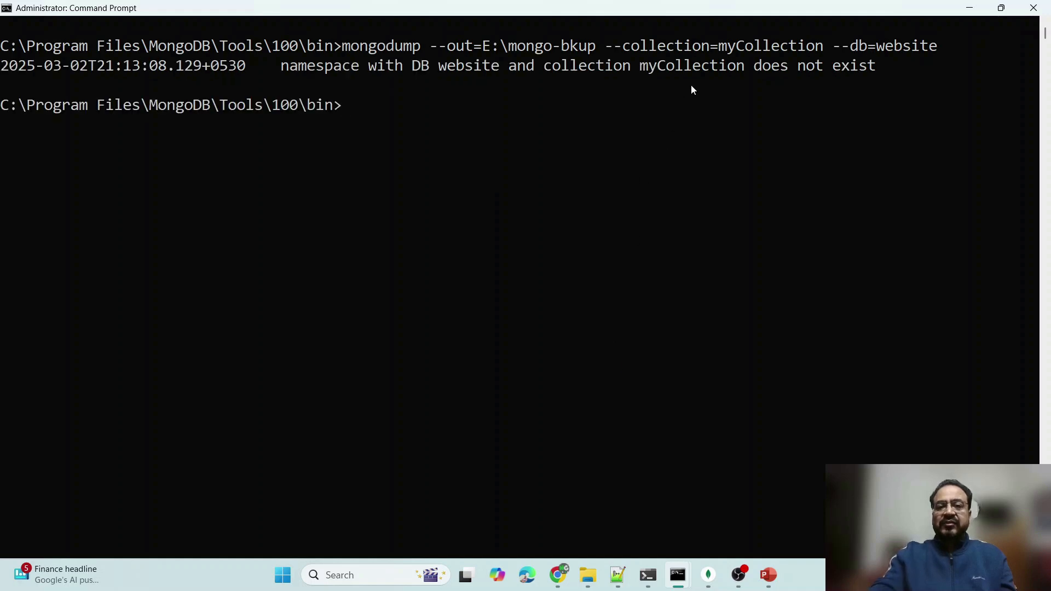
double_click(761, 46)
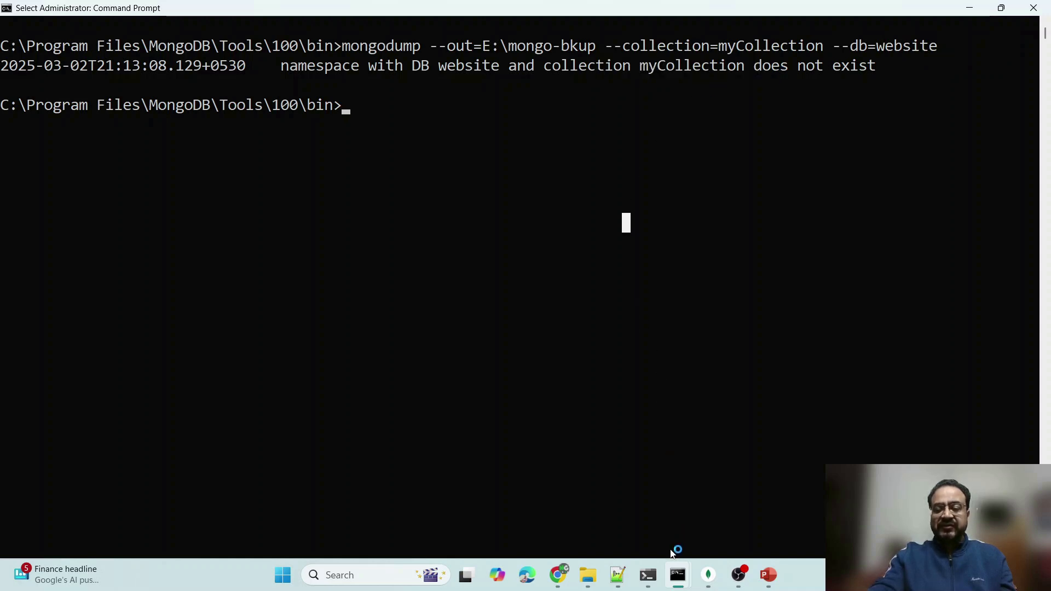
mouse_move(617, 575)
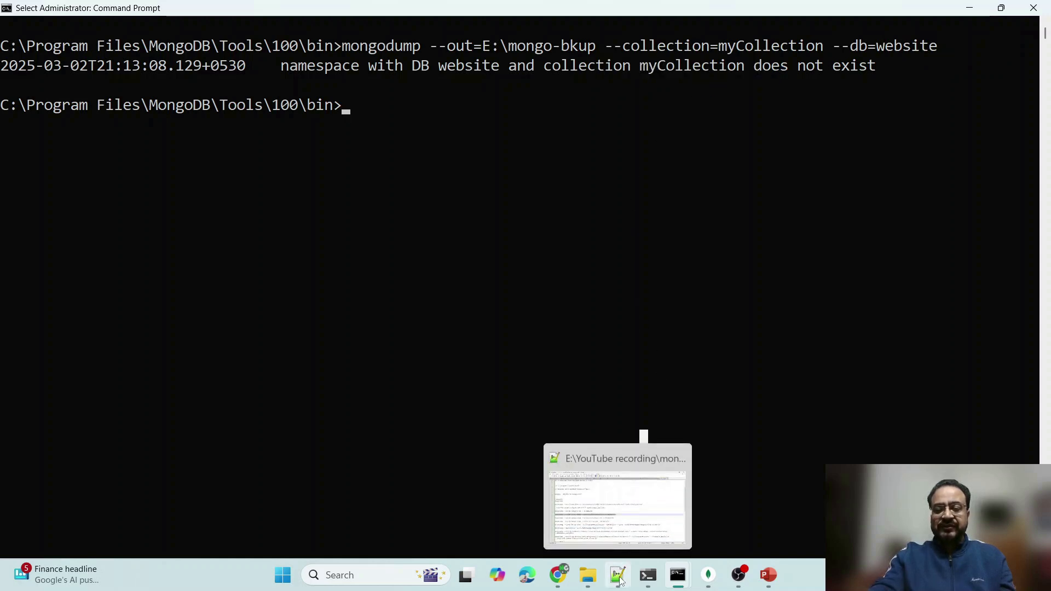
text(mongodump --out=E:\mongo-bkup1 --collection=categories --db=website)
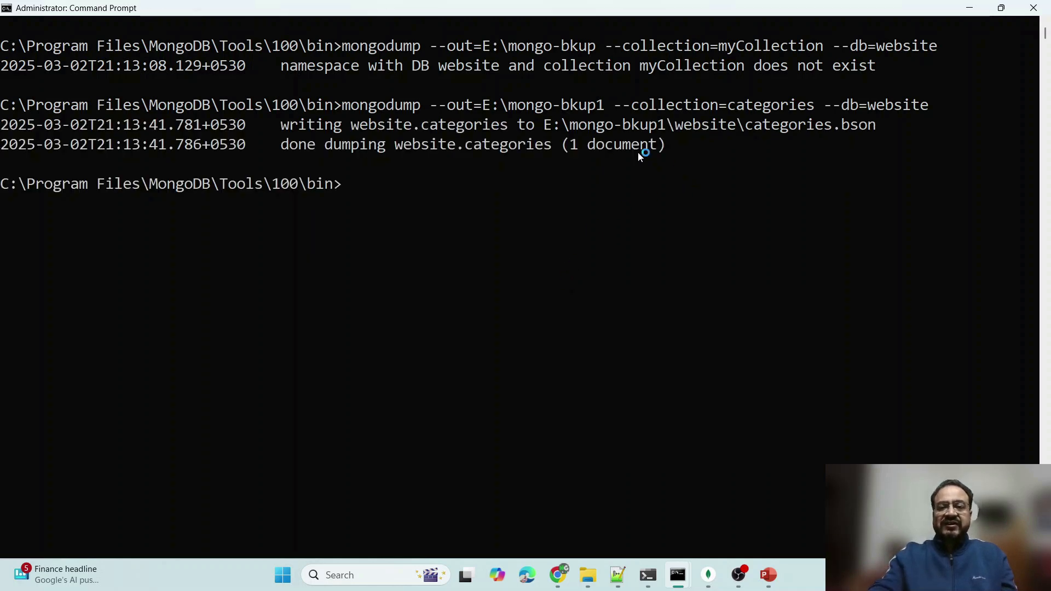
mouse_move(562, 189)
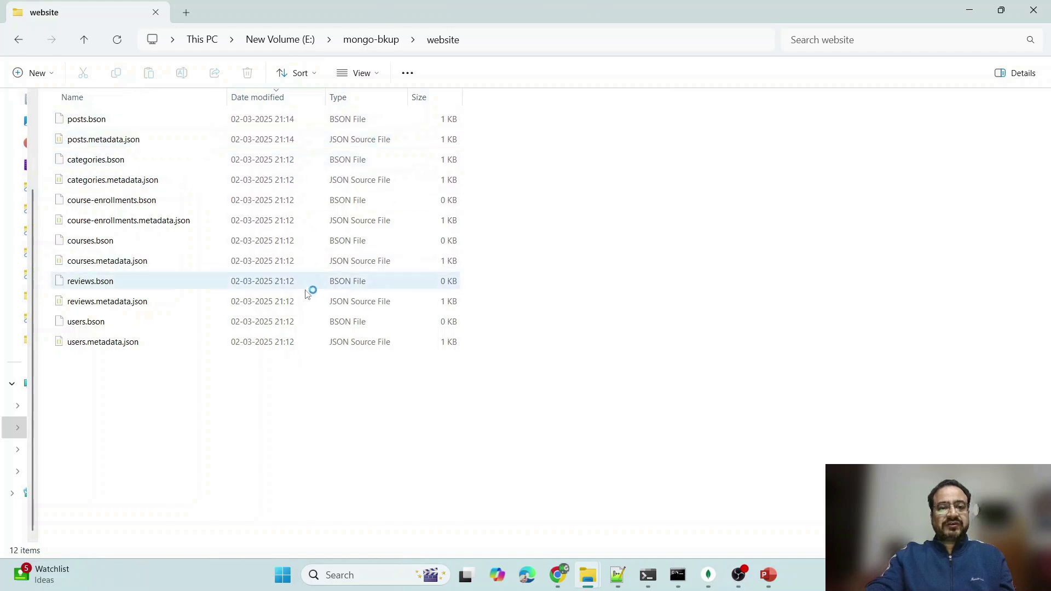
Switch to File Explorer showing the refreshed E:\mongo-bkup\website collection files.
click(676, 575)
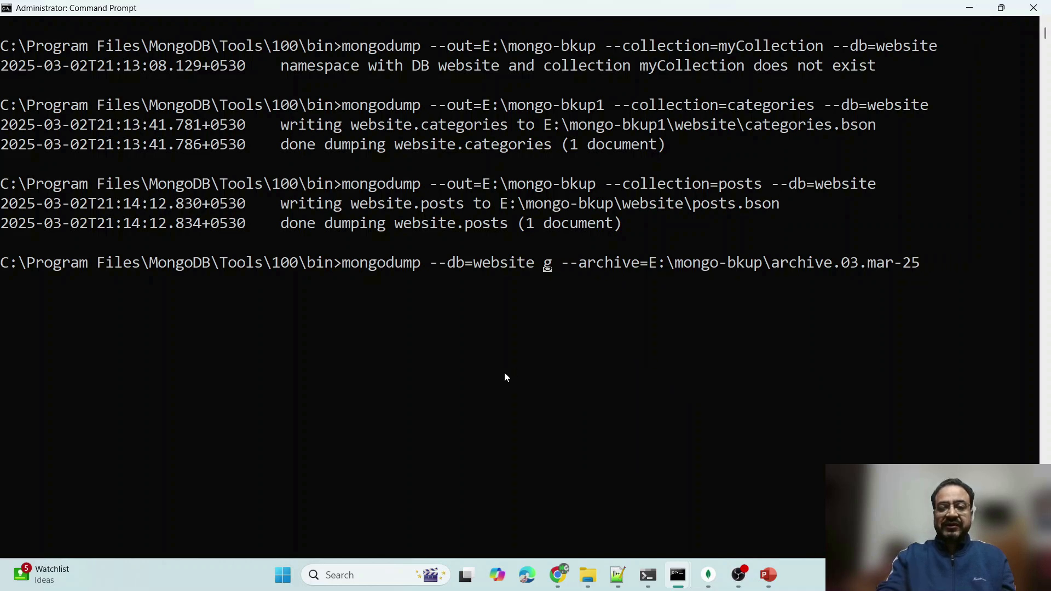
Run mongodump --db=website --archive=E:\mongo-bkup\archive.03.mar-25 to create the archive file.
key(Backspace)
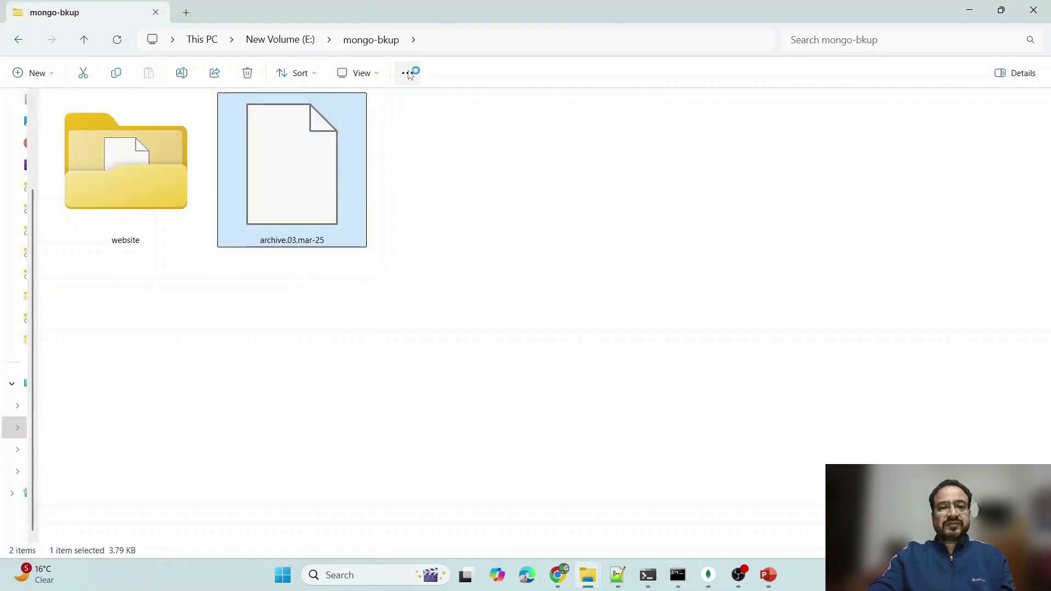
Return to Command Prompt after checking archive.03.mar-25 in E:\mongo-bkup.
click(677, 575)
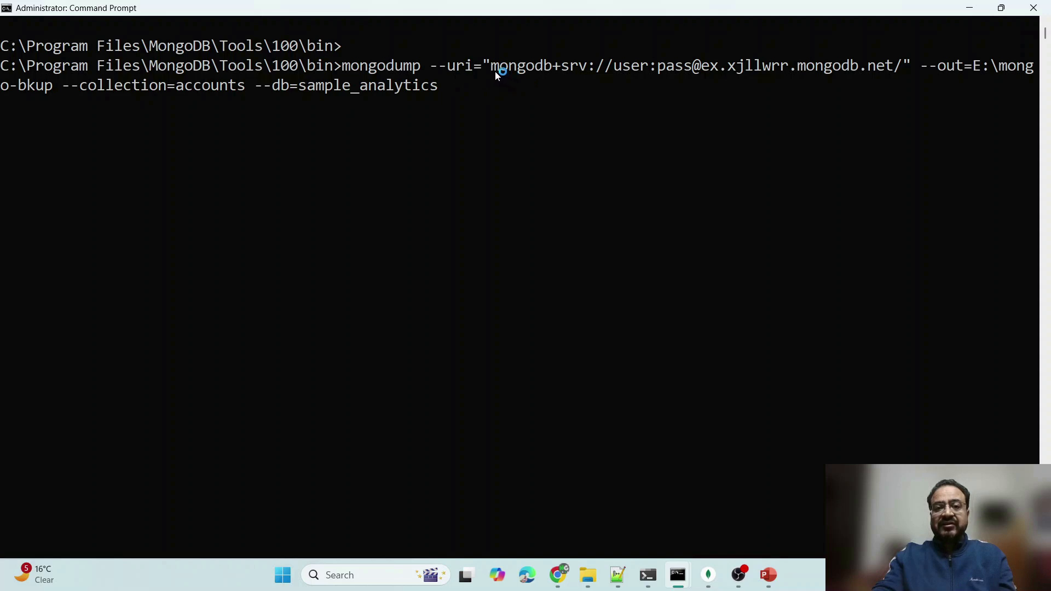
Highlight the Atlas connection string and the sample_analytics database parts of the mongodump command.
drag(491, 65, 692, 65)
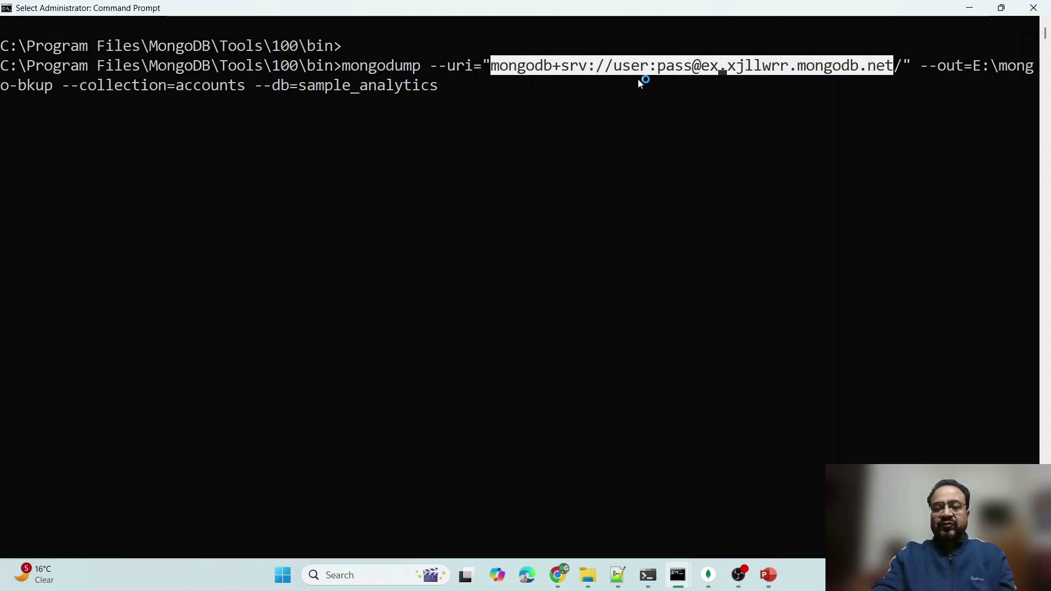
mouse_move(634, 72)
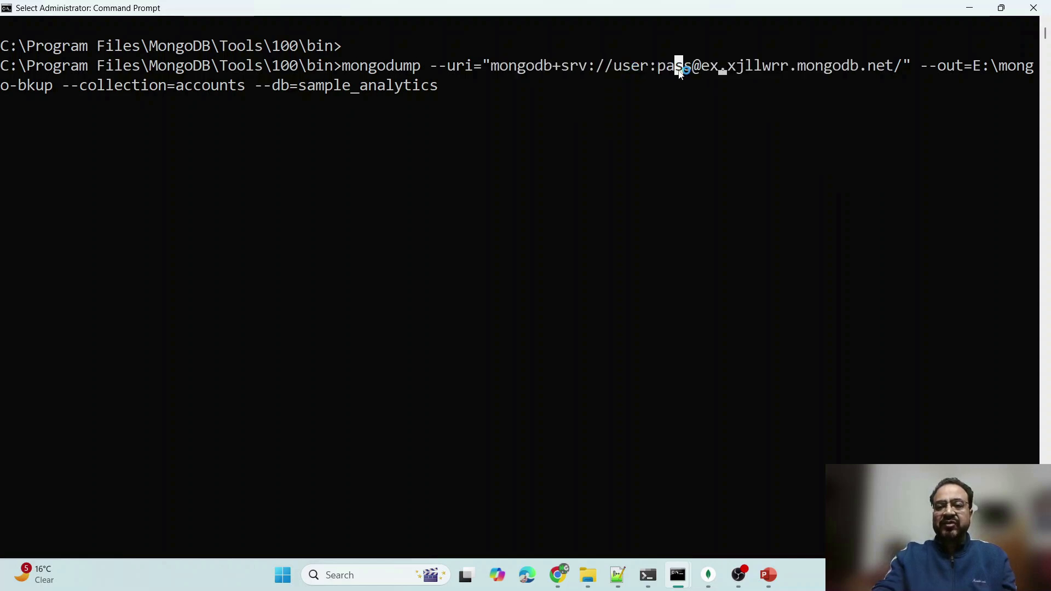
mouse_move(955, 72)
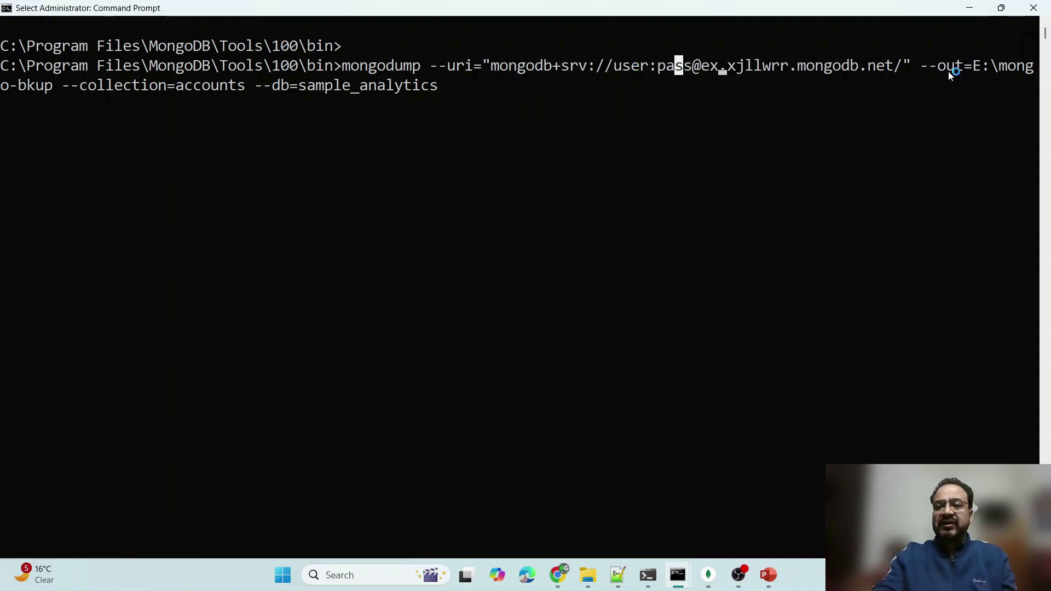
drag(921, 64, 1035, 65)
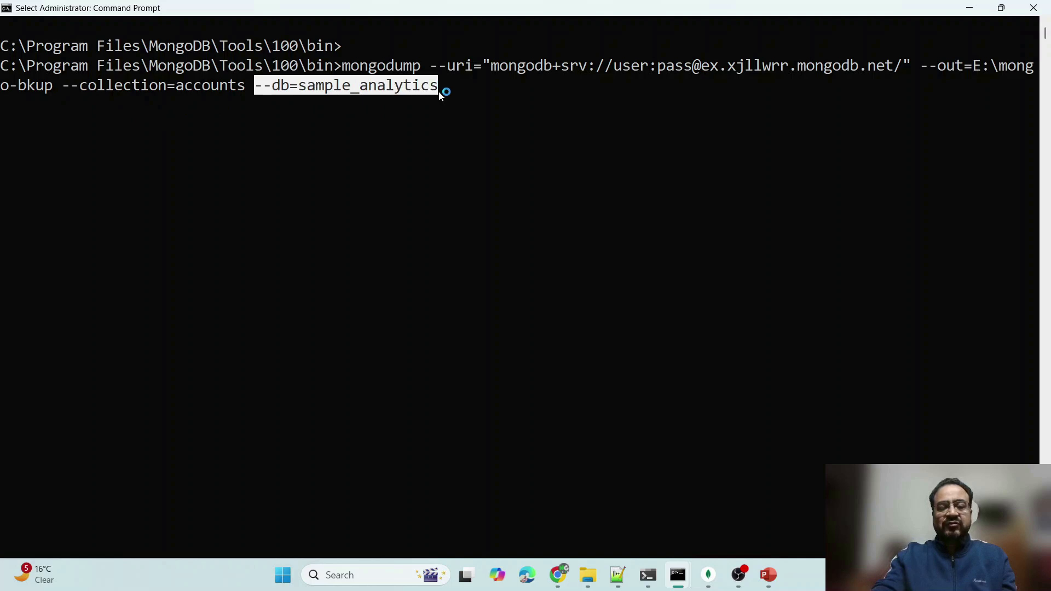
mouse_move(476, 138)
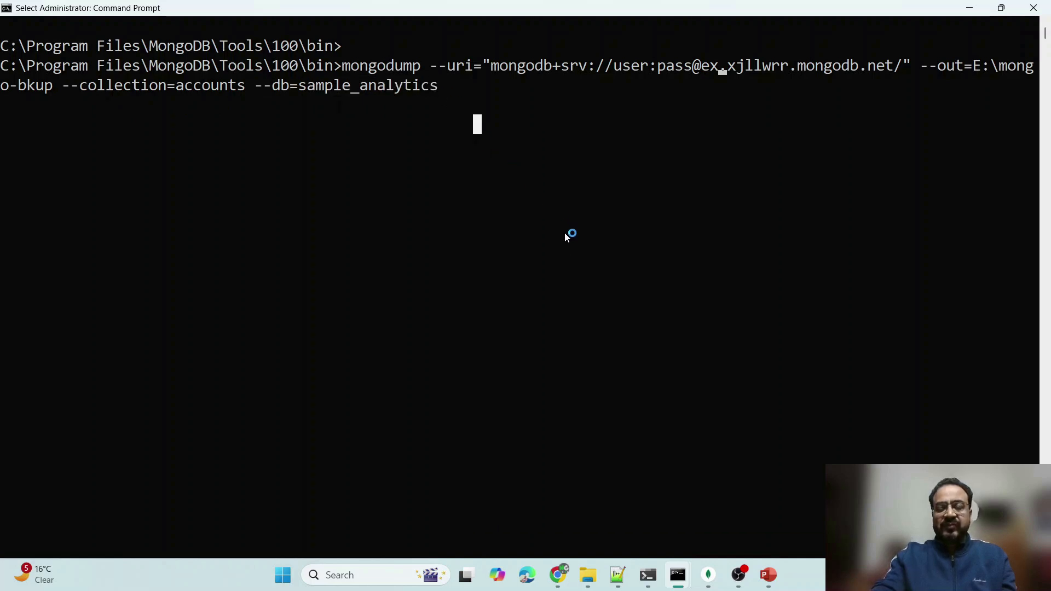
mouse_move(617, 435)
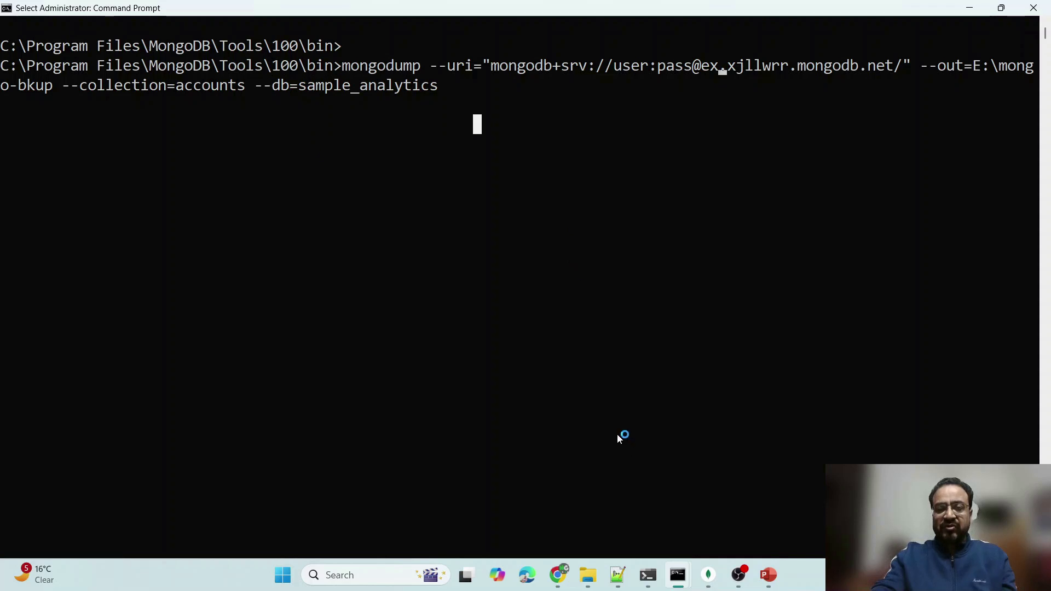
mouse_move(623, 73)
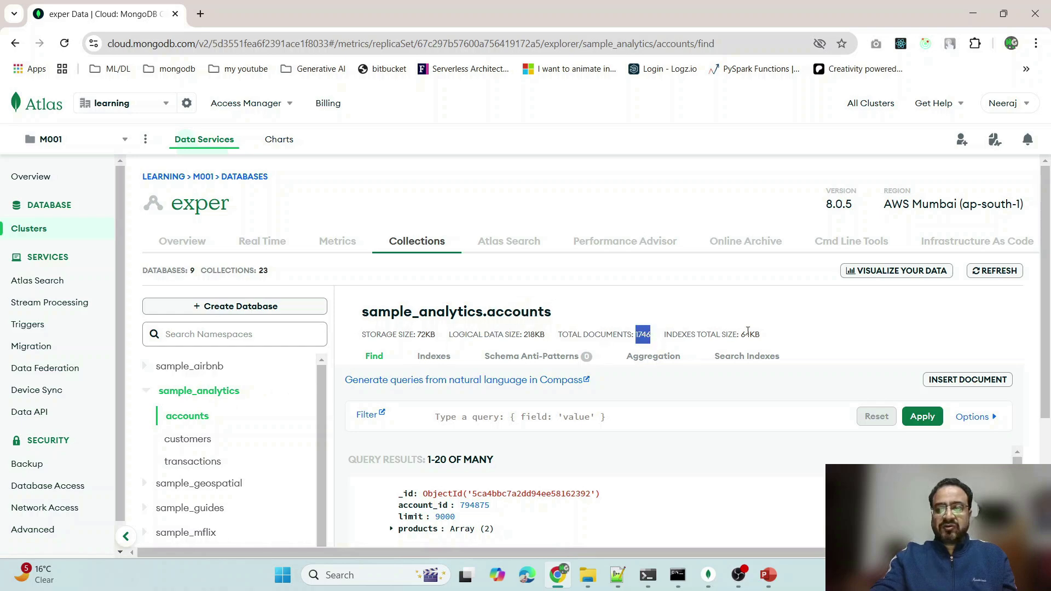
View the sample_analytics.accounts document count of 1746 in Atlas, then return to Command Prompt.
key(ctrl+plus)
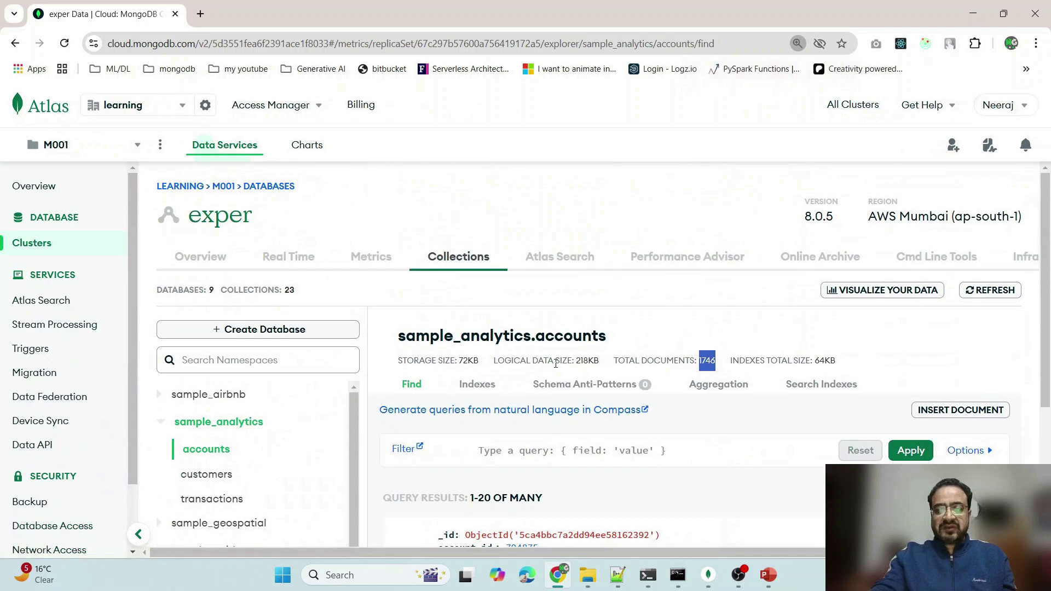
scroll(down, 3)
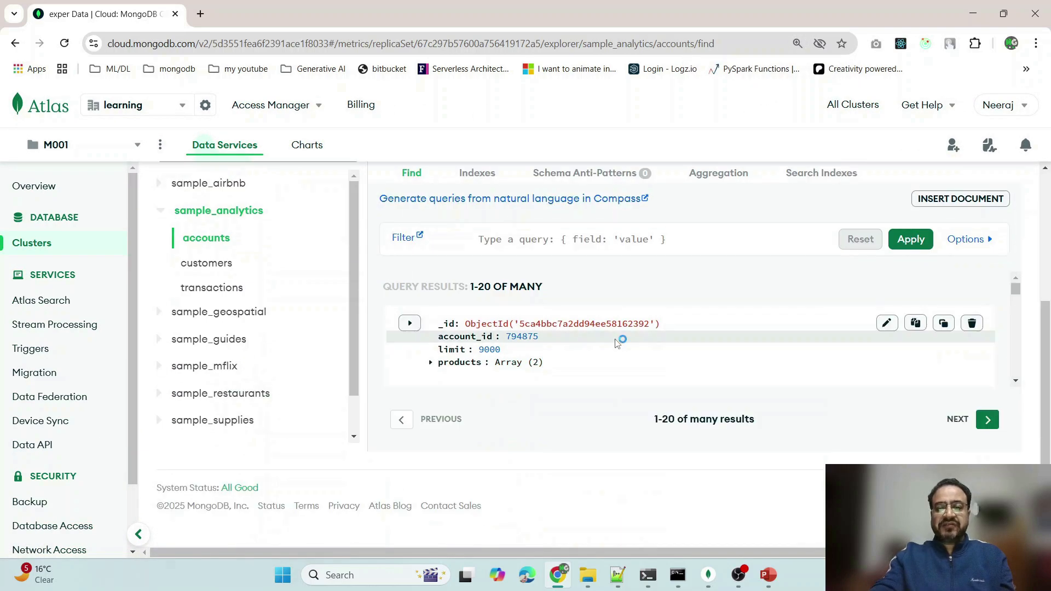
mouse_move(590, 406)
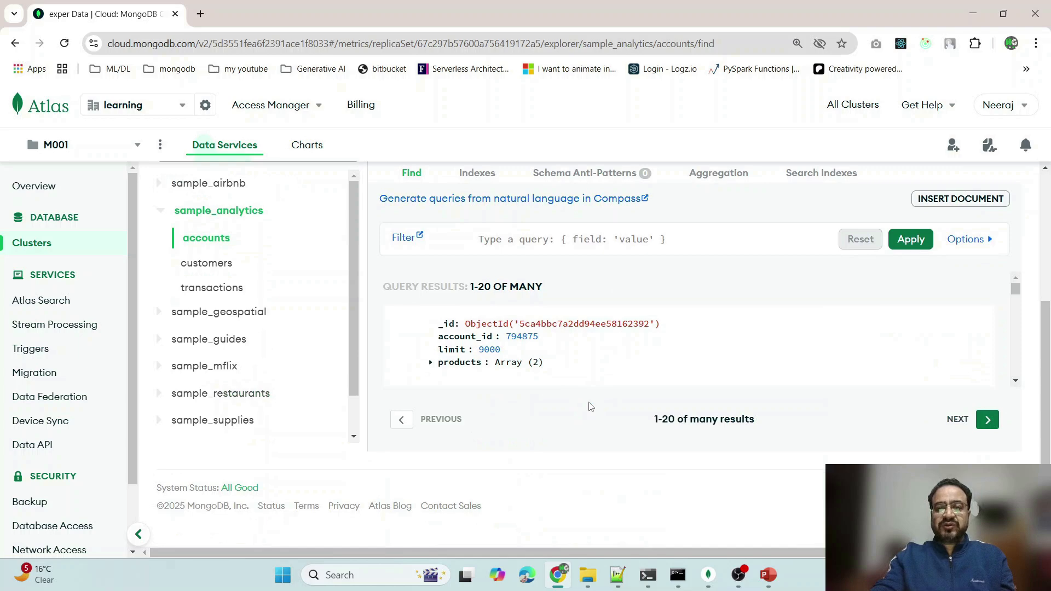
click(675, 575)
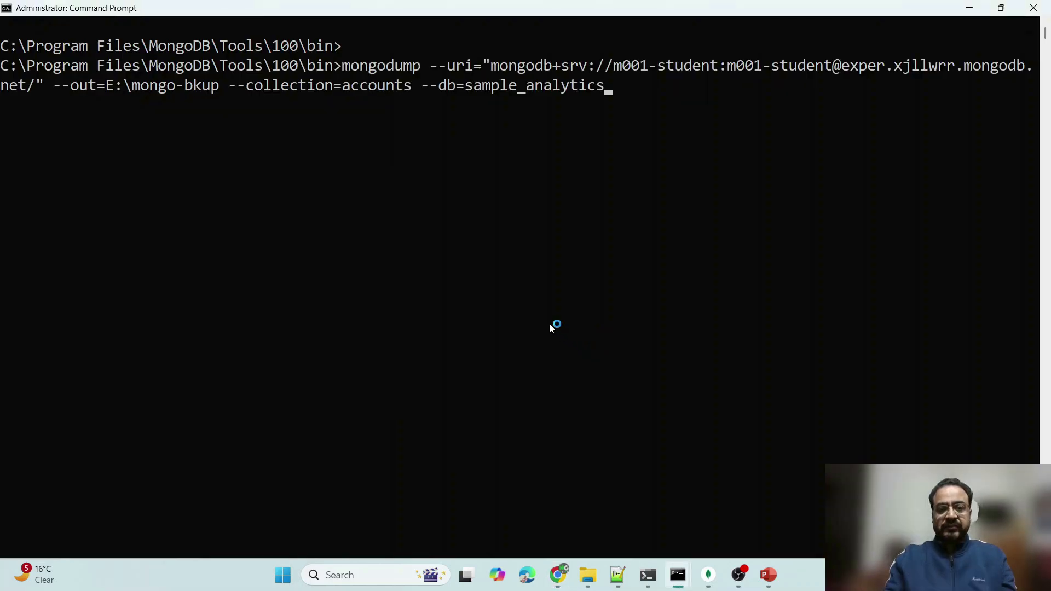
Run the Atlas mongodump of accounts and confirm its 1746-document count against the Atlas page.
key(enter)
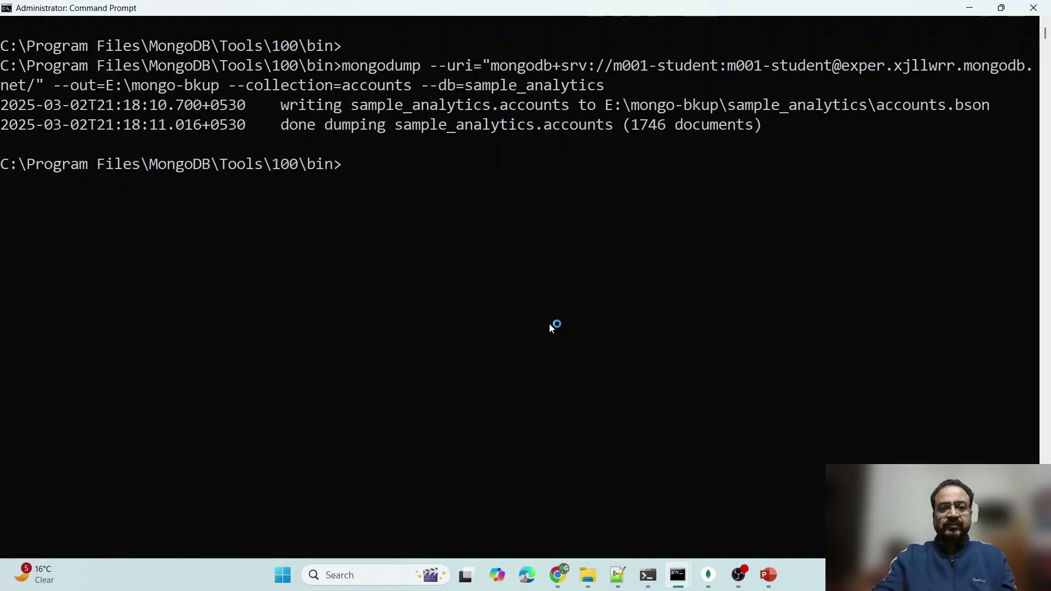
mouse_move(392, 175)
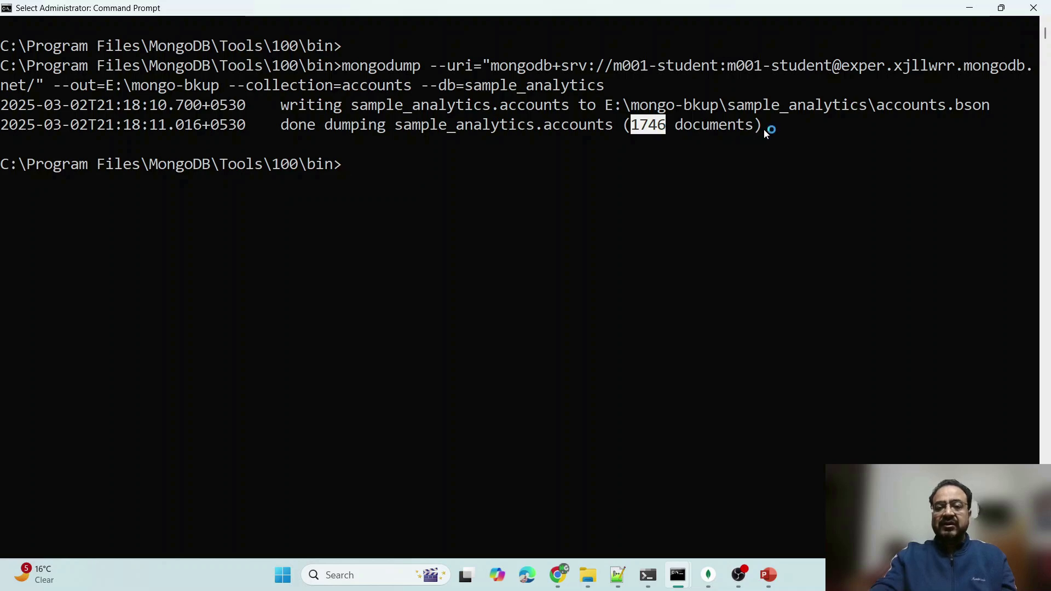
click(557, 575)
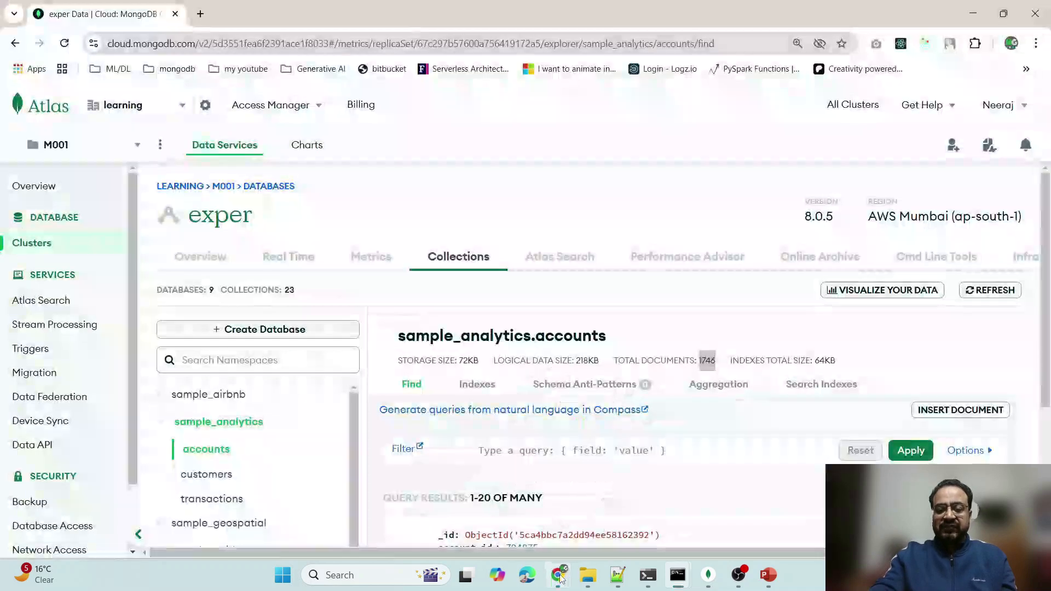
double_click(706, 361)
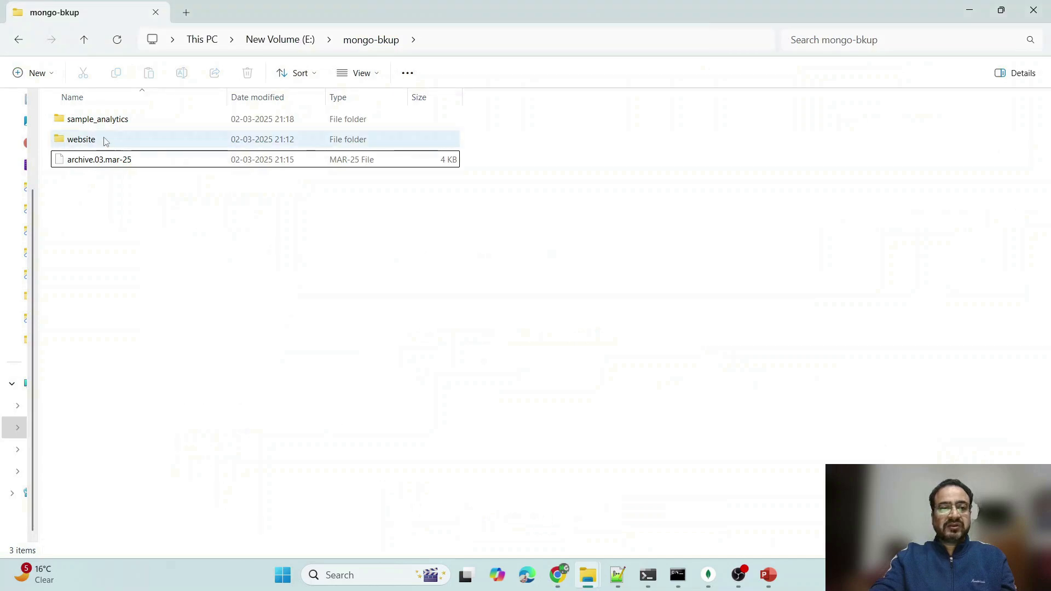
Verify sample_analytics holds accounts.bson and accounts.metadata.json, then return to mongo-bkup.
double_click(98, 119)
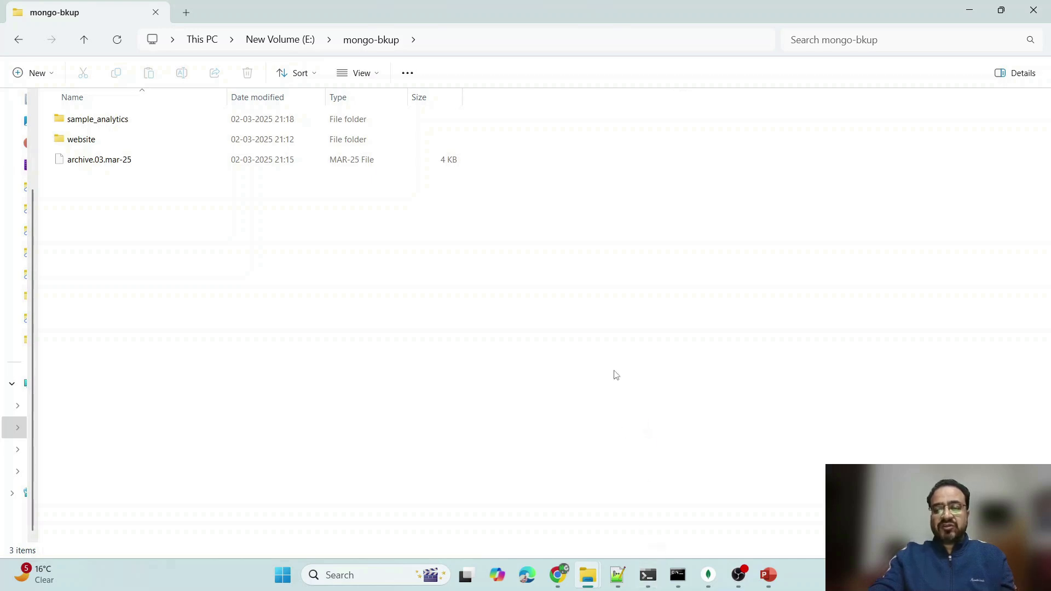
double_click(97, 118)
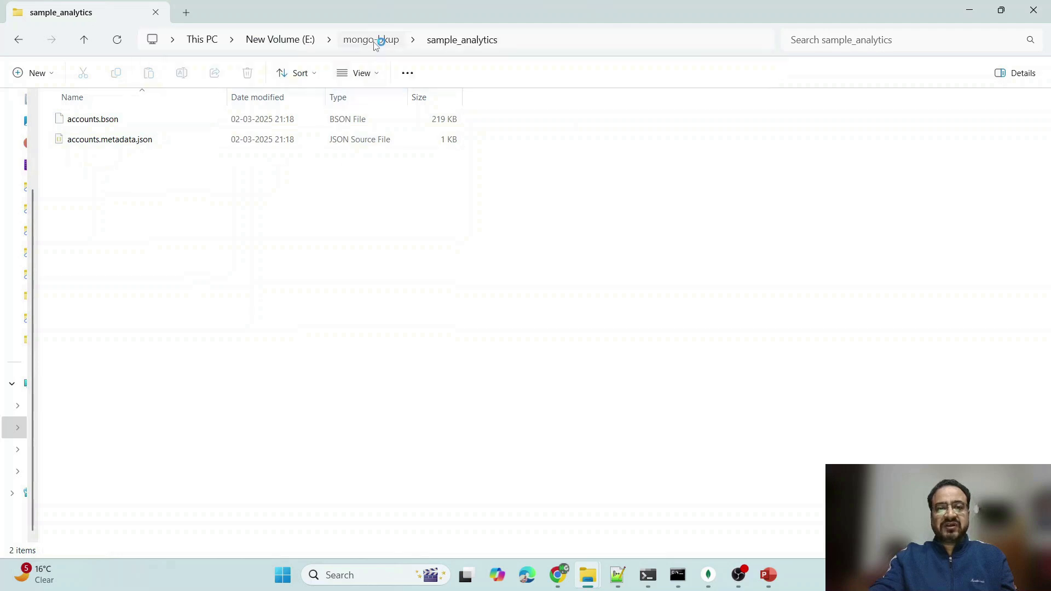
click(371, 39)
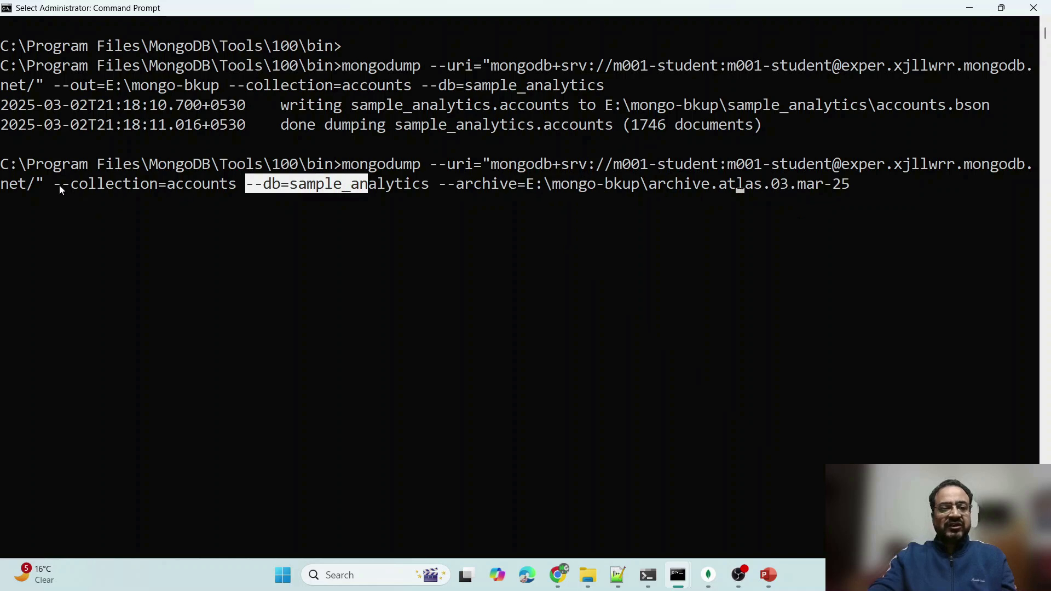
Confirm the archive dump wrote 1746 accounts documents to a 219 KB archive.atlas.03.mar-25 file.
drag(57, 184, 423, 184)
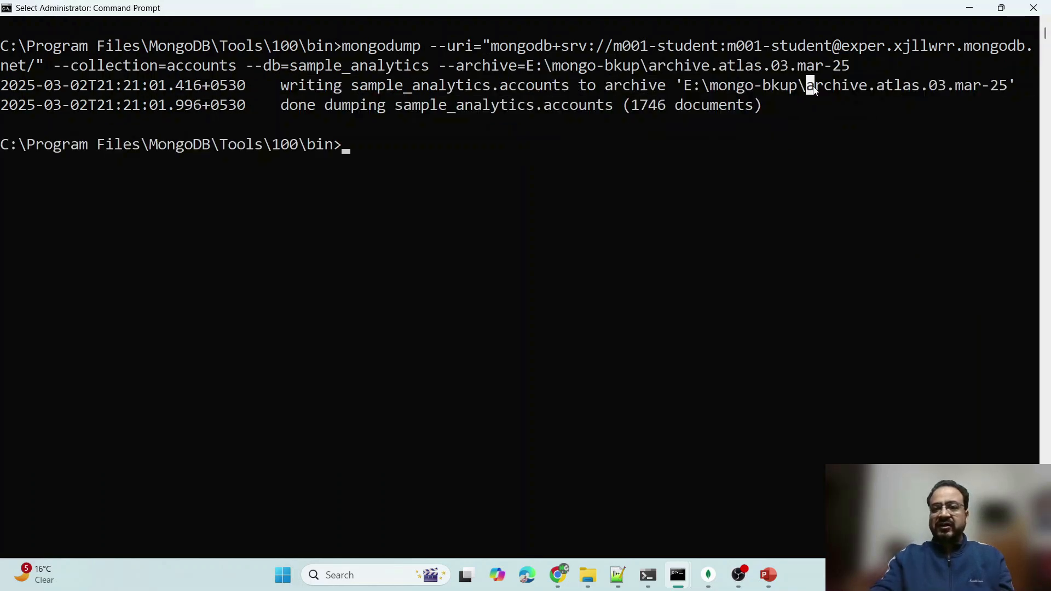
drag(627, 105, 729, 106)
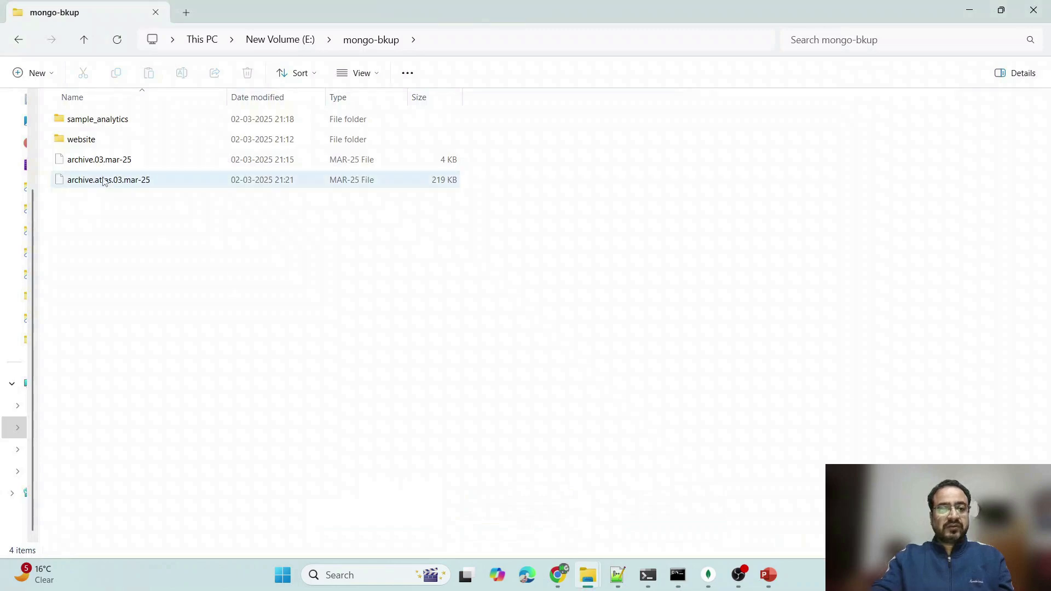
click(108, 179)
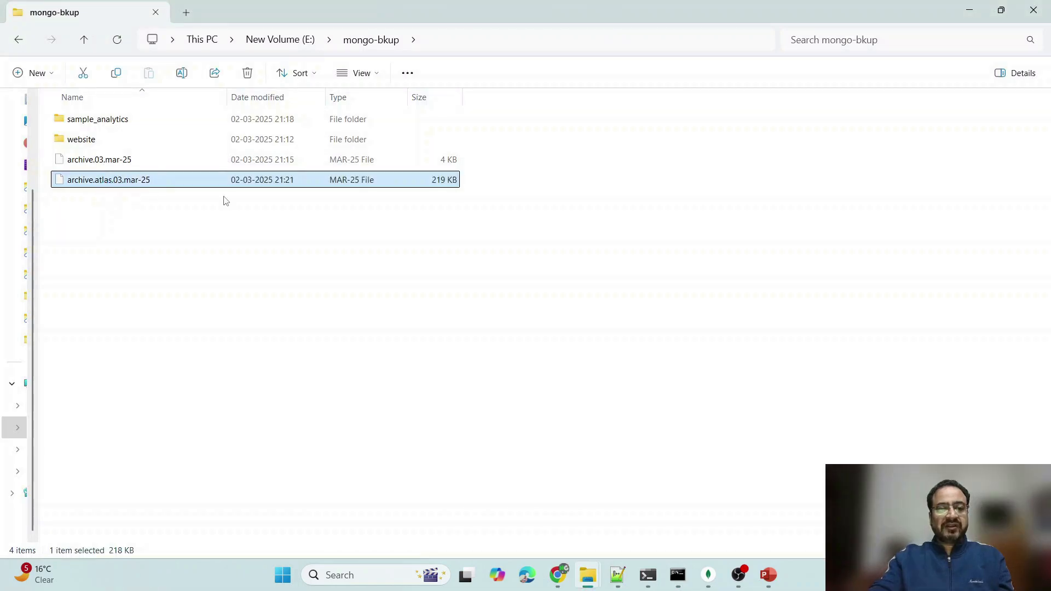
click(676, 575)
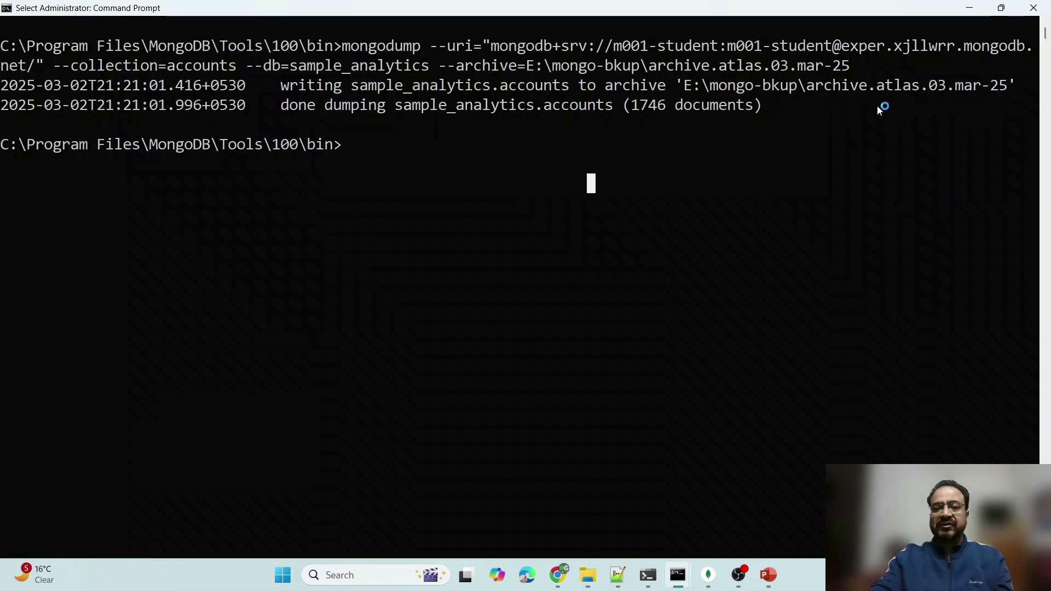